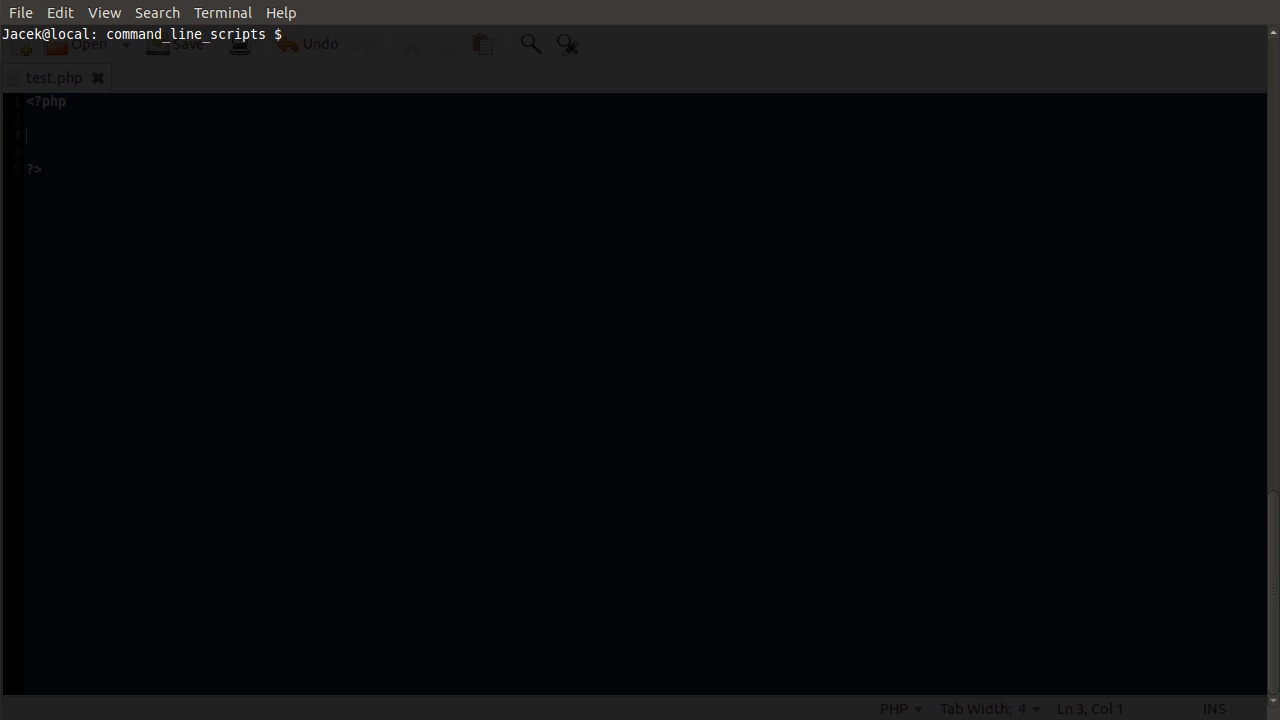
Step: Run `php test.php` with the extra words removed, producing no output
type("php test.php the list of things")
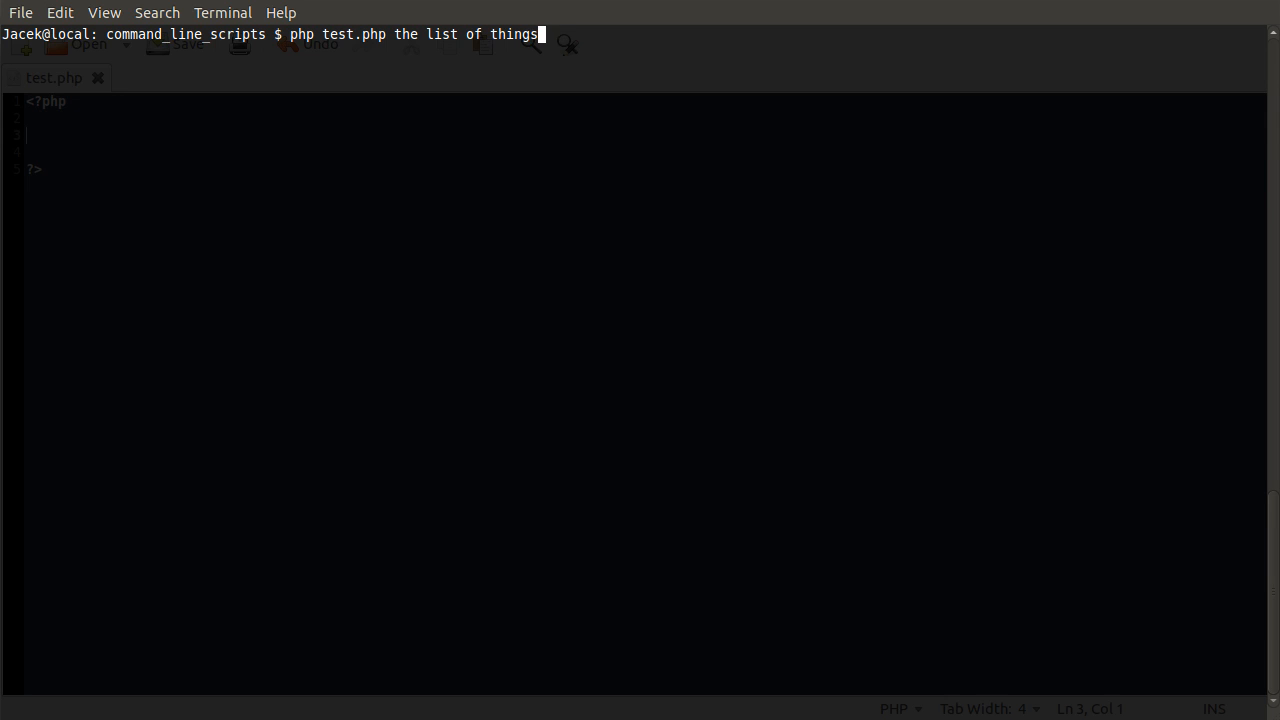
key("BackSpace")
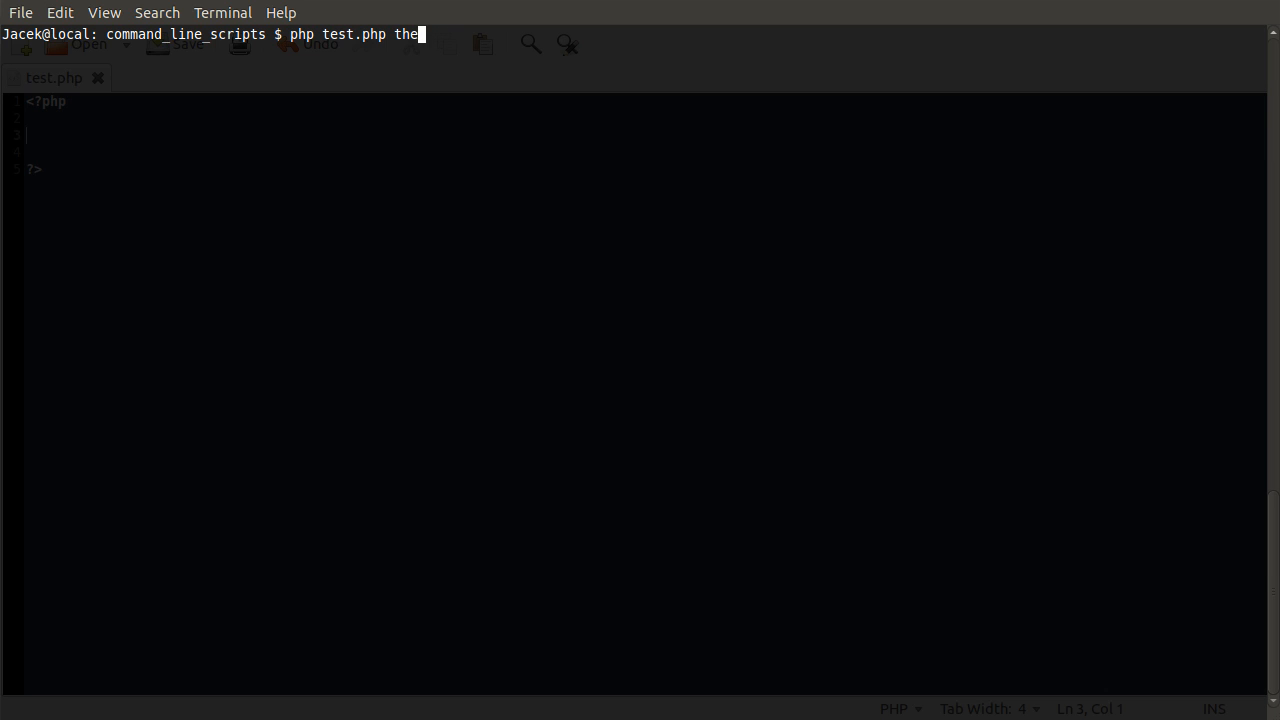
key("BackSpace")
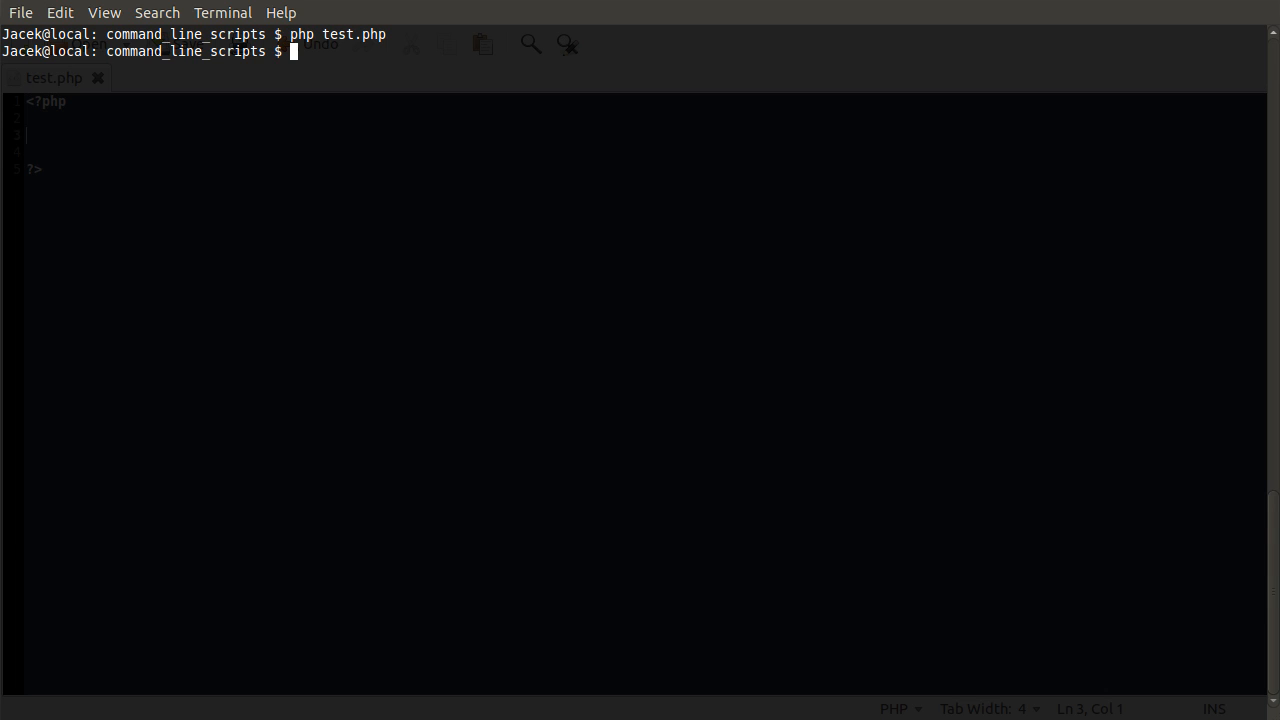
mouse_move(518, 197)
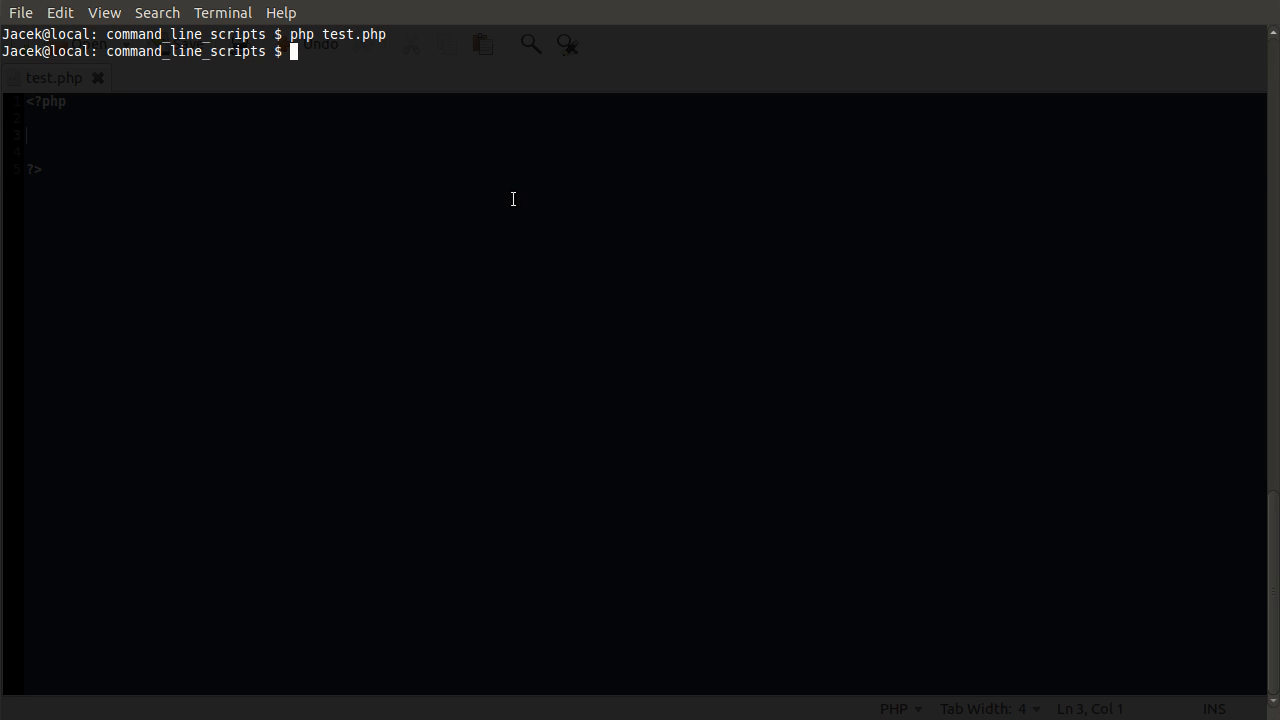
mouse_move(754, 584)
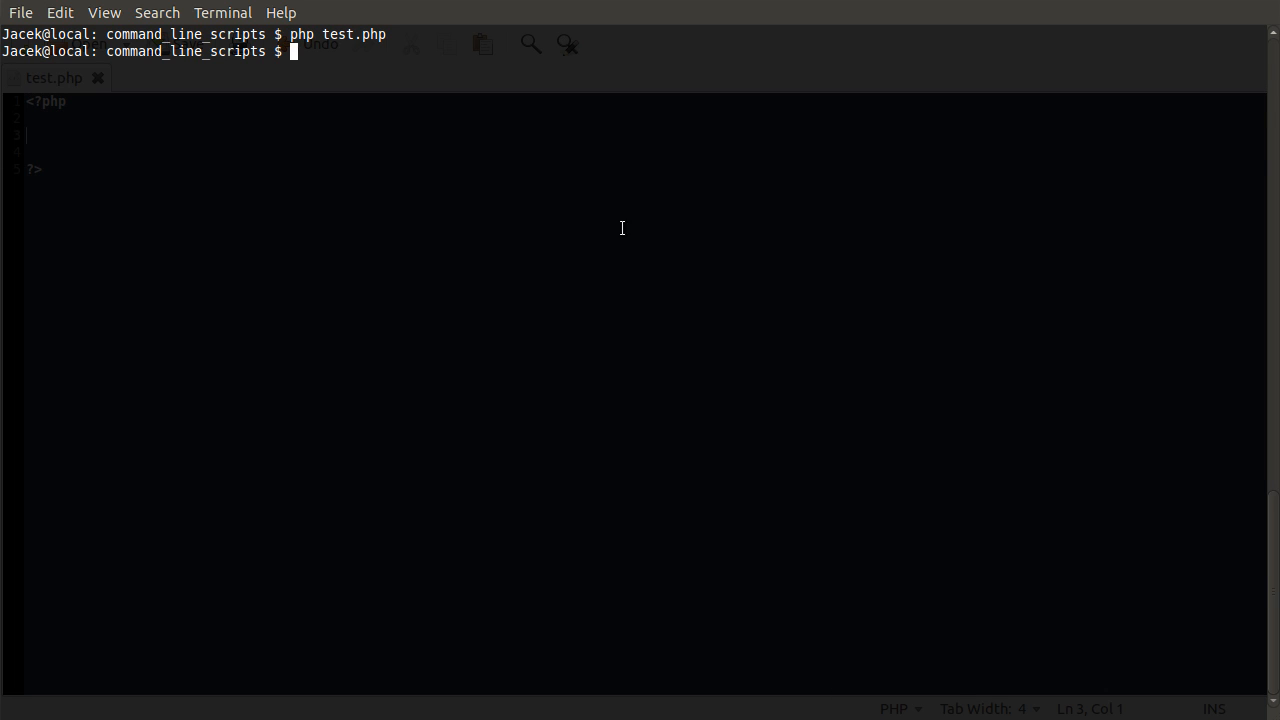
mouse_move(640, 607)
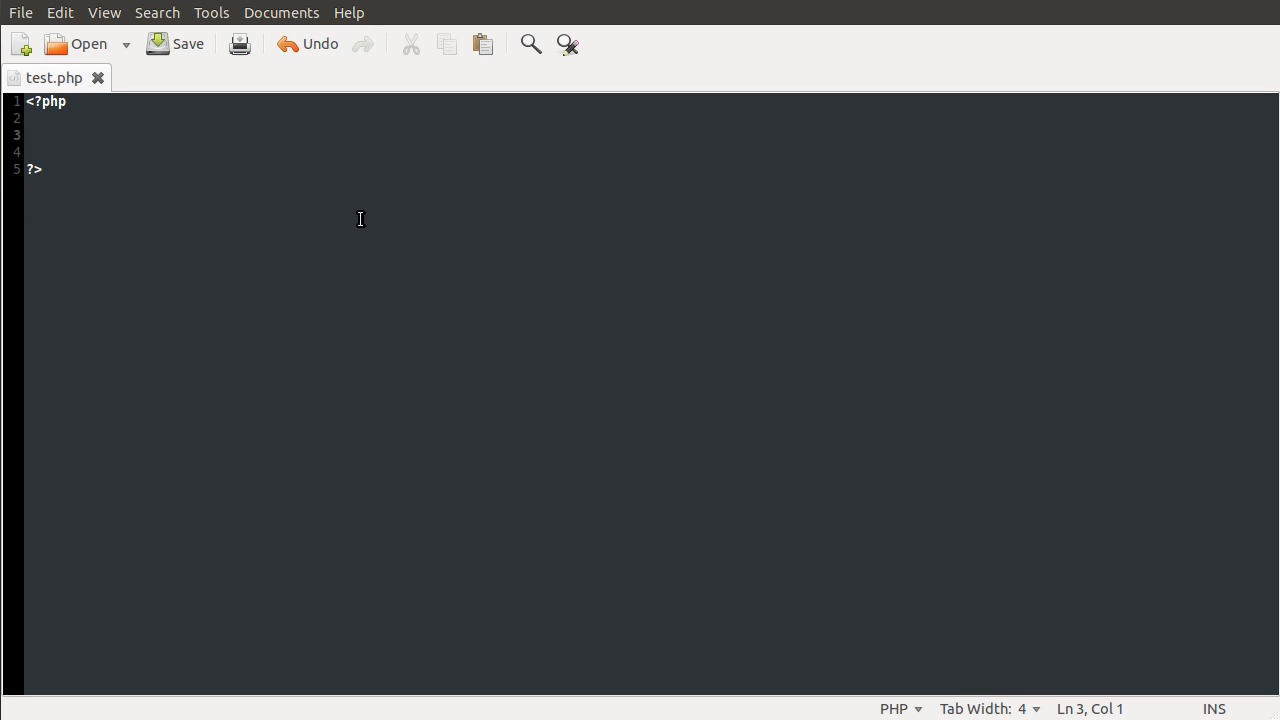
left_click(30, 135)
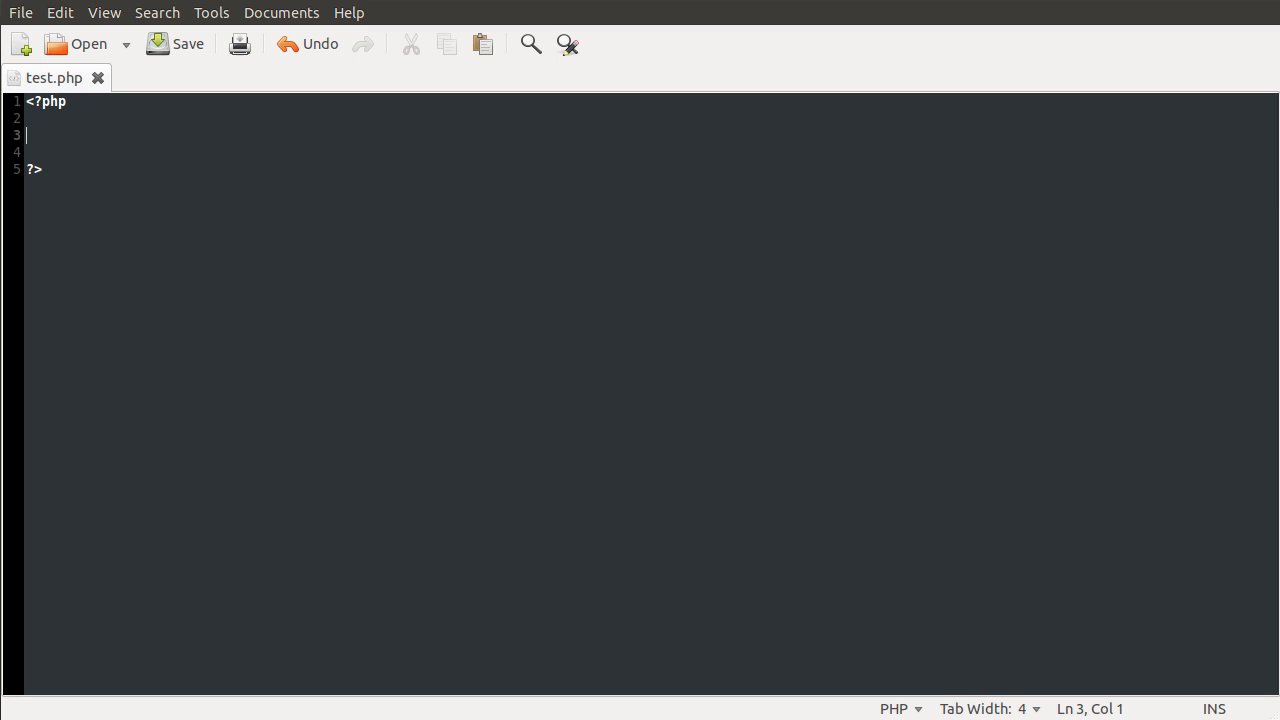
type("fopen()")
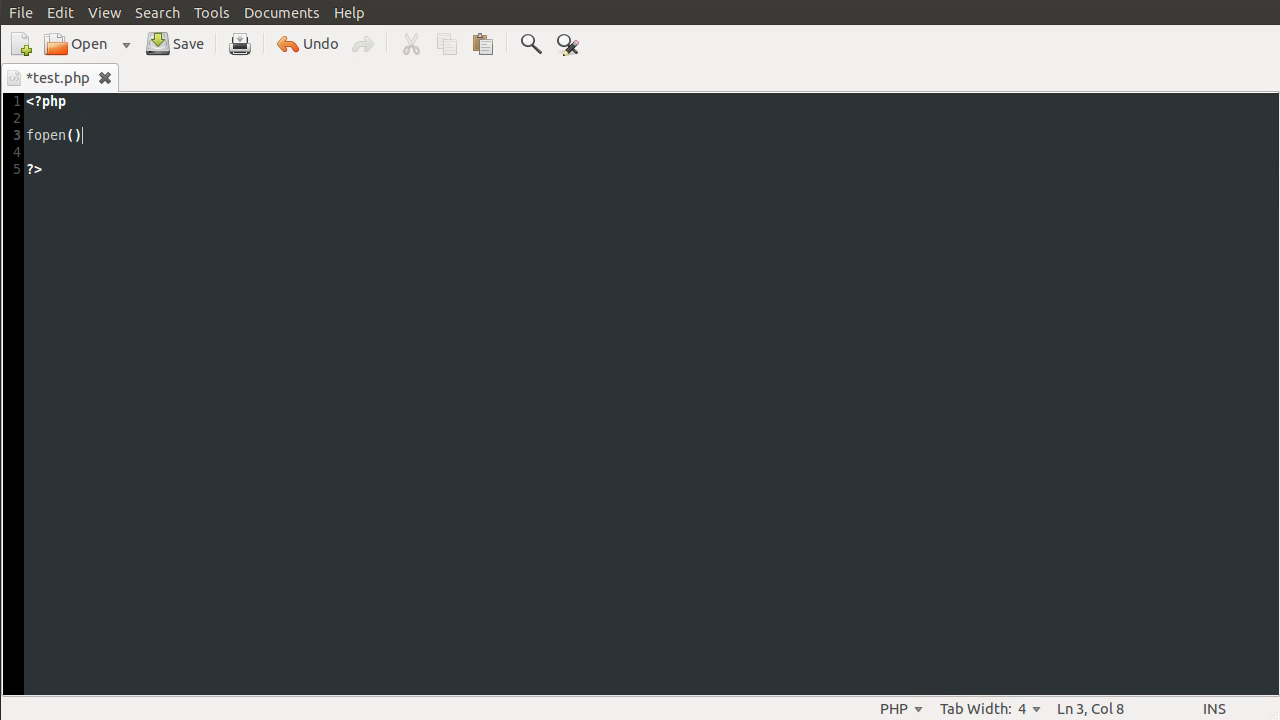
type(";")
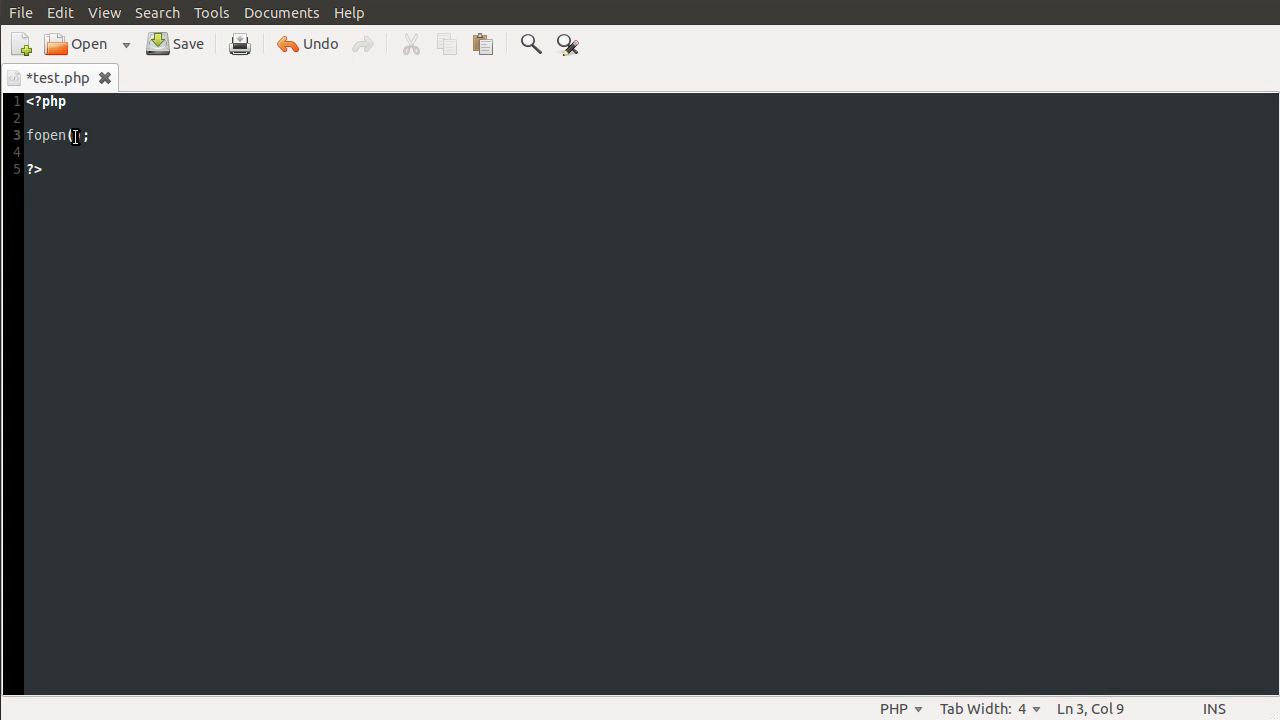
triple_click(55, 135)
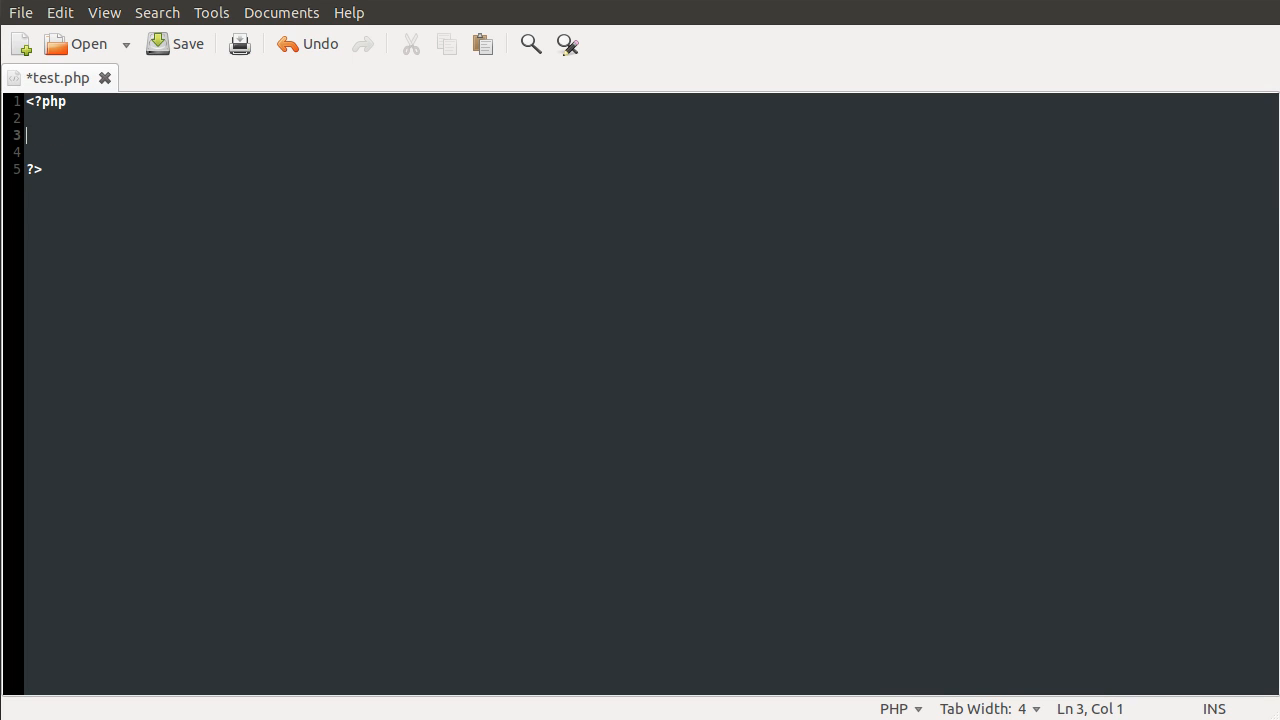
Step: Write `fgets(STDIN, 1024);` on line 3 and save test.php
type("fgets")
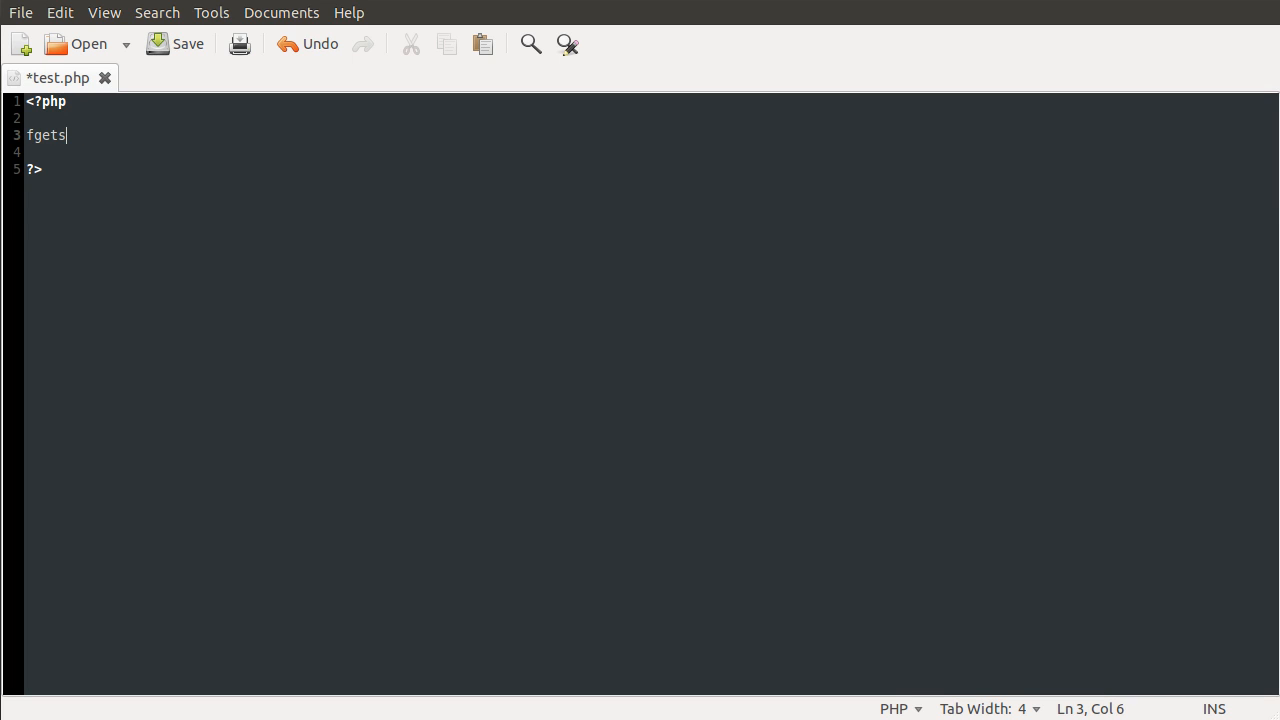
type("();")
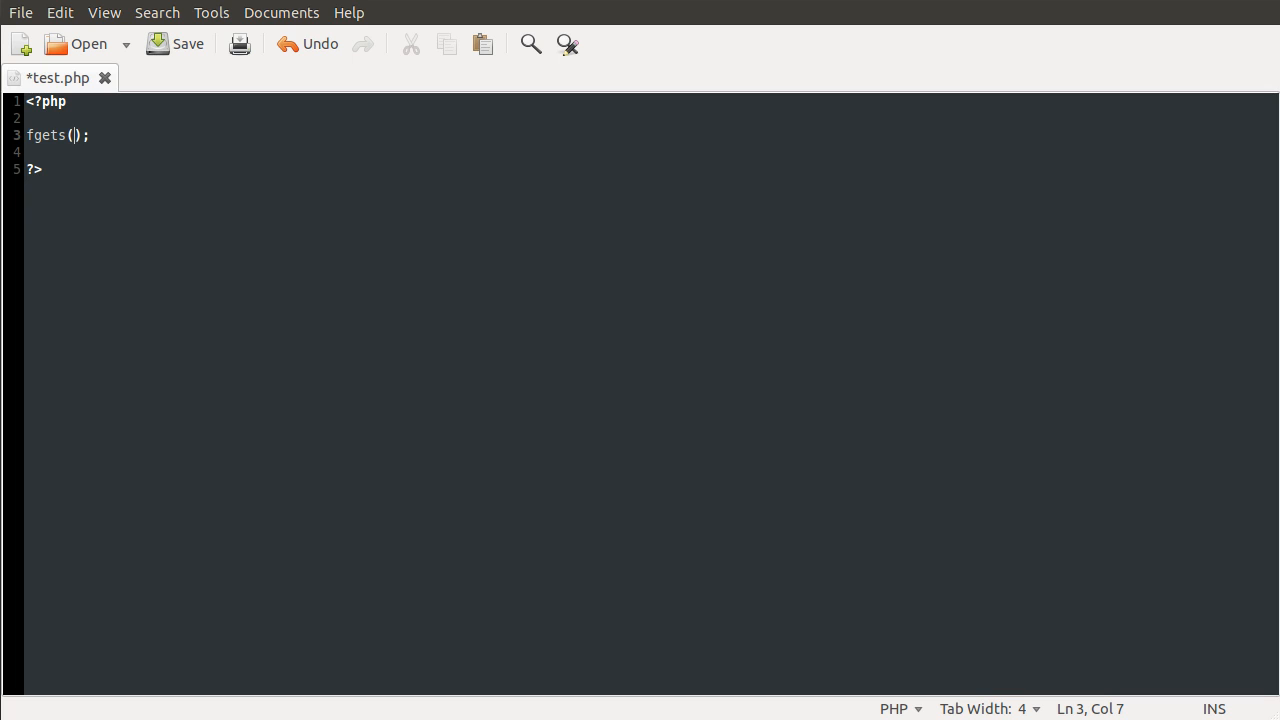
type("S")
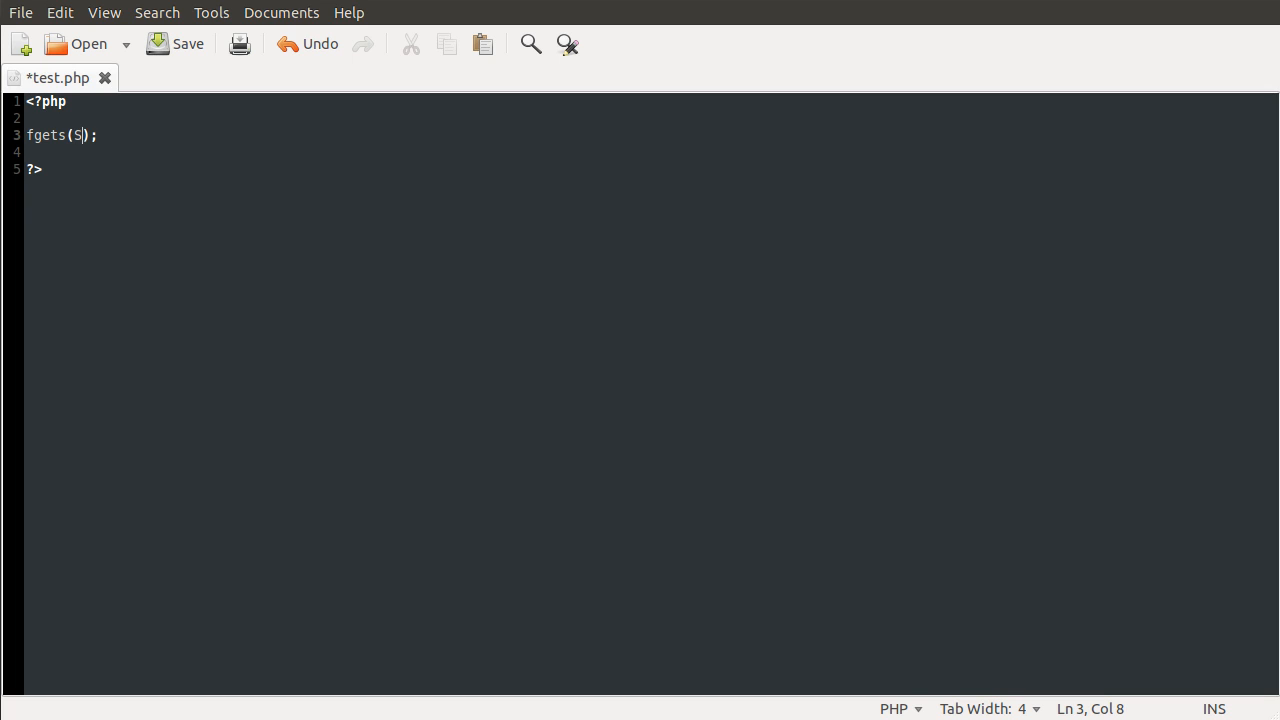
type("TDIN")
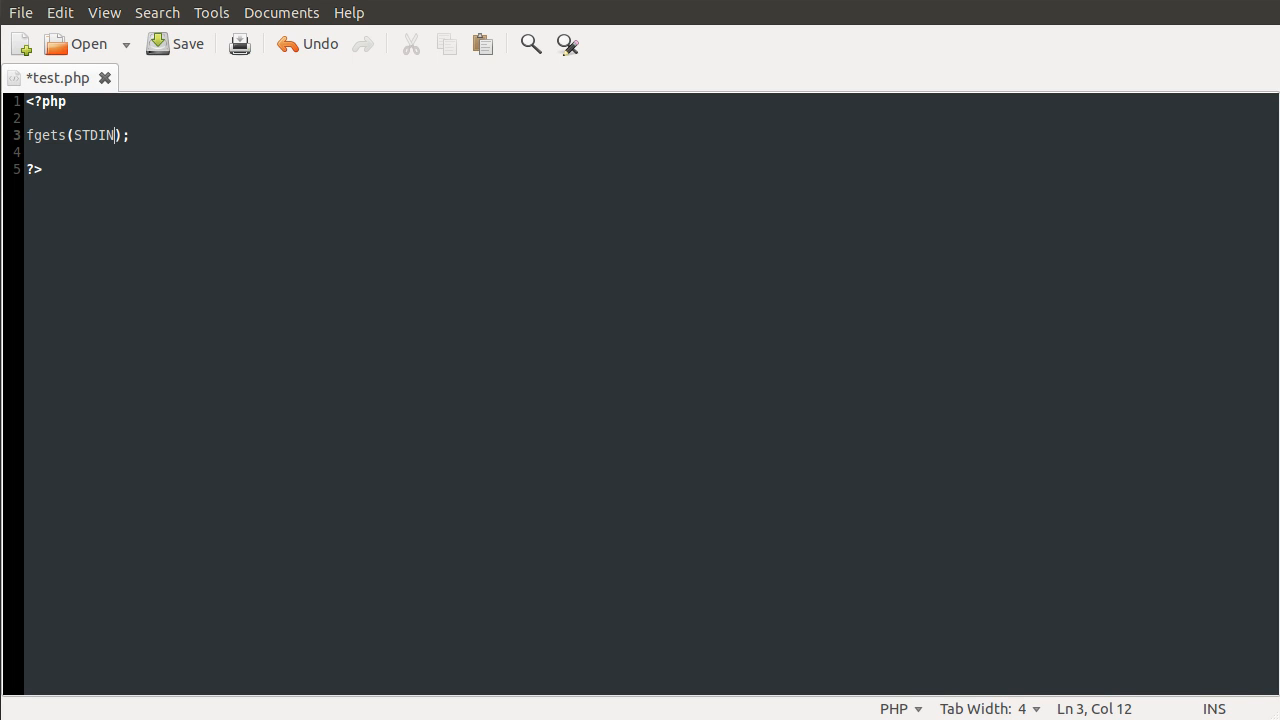
type(",")
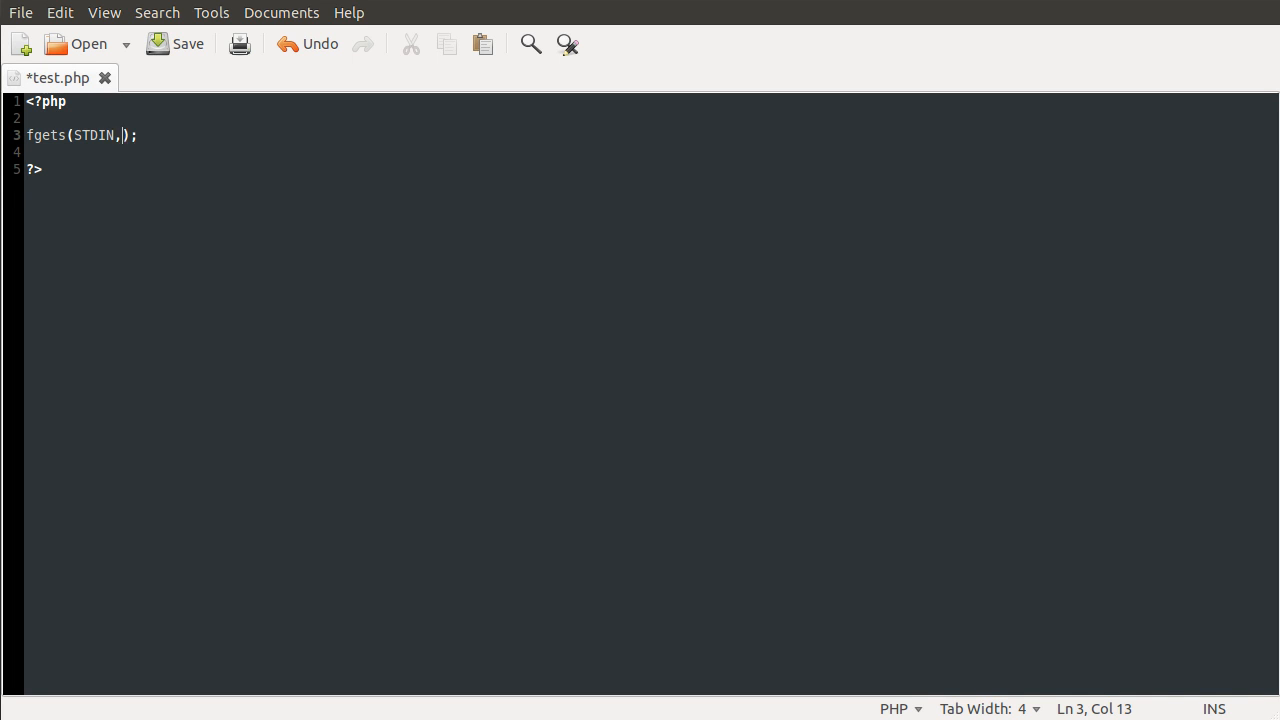
type("1024")
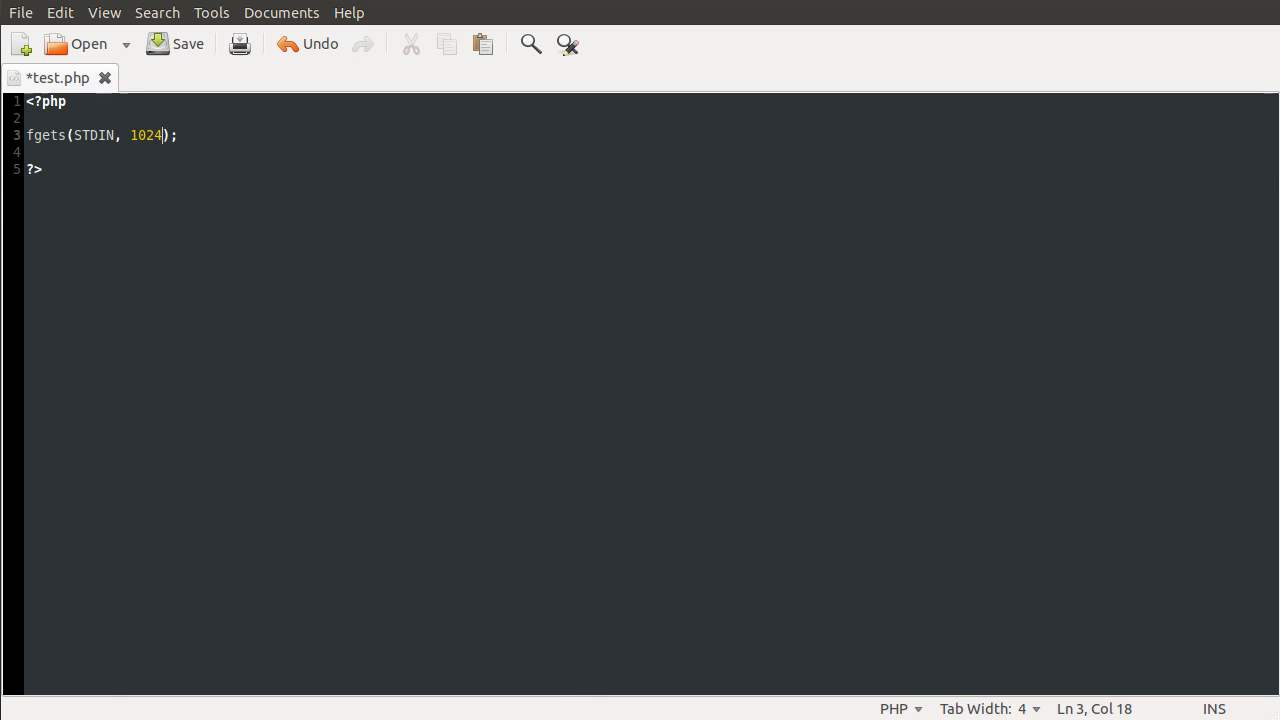
left_click(175, 43)
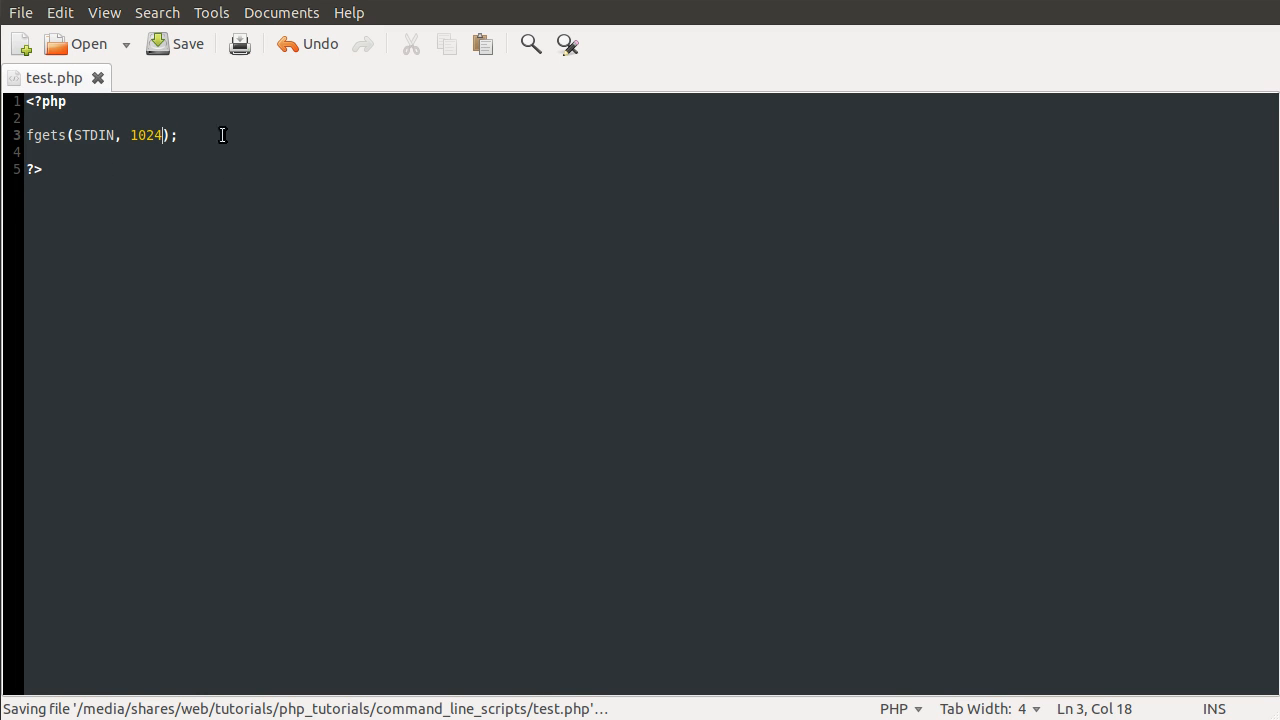
left_click(175, 43)
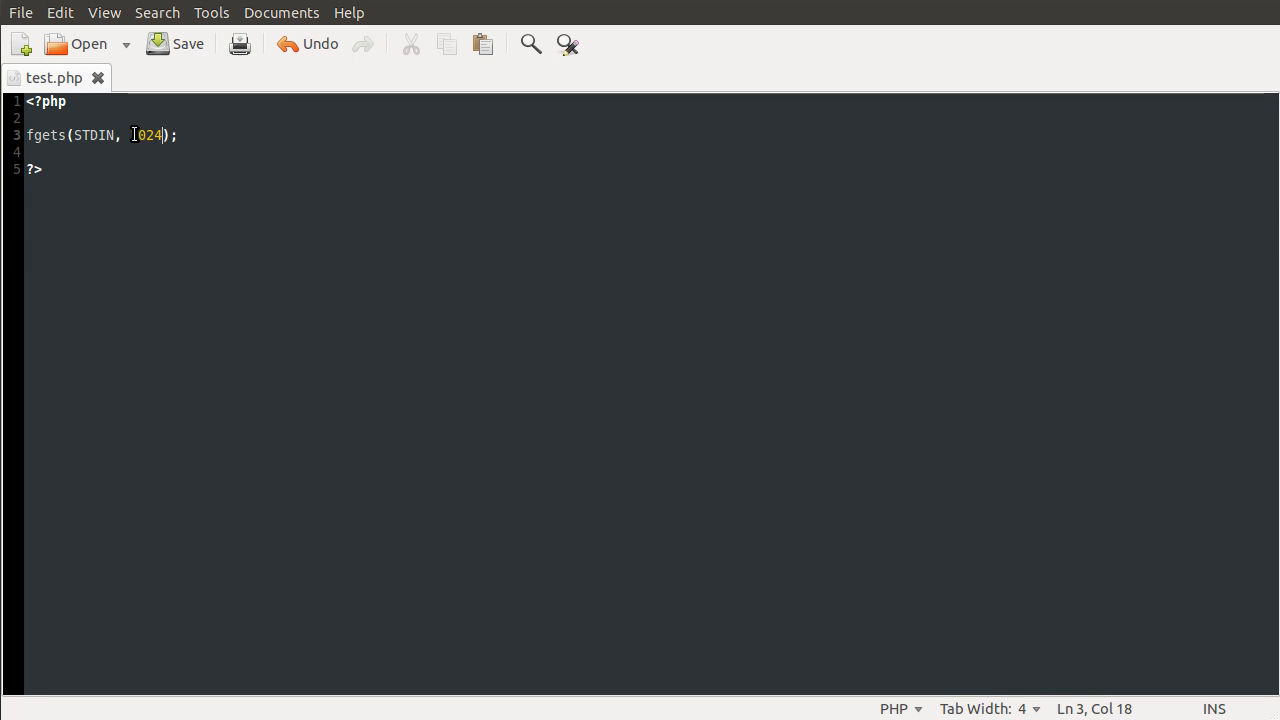
double_click(146, 135)
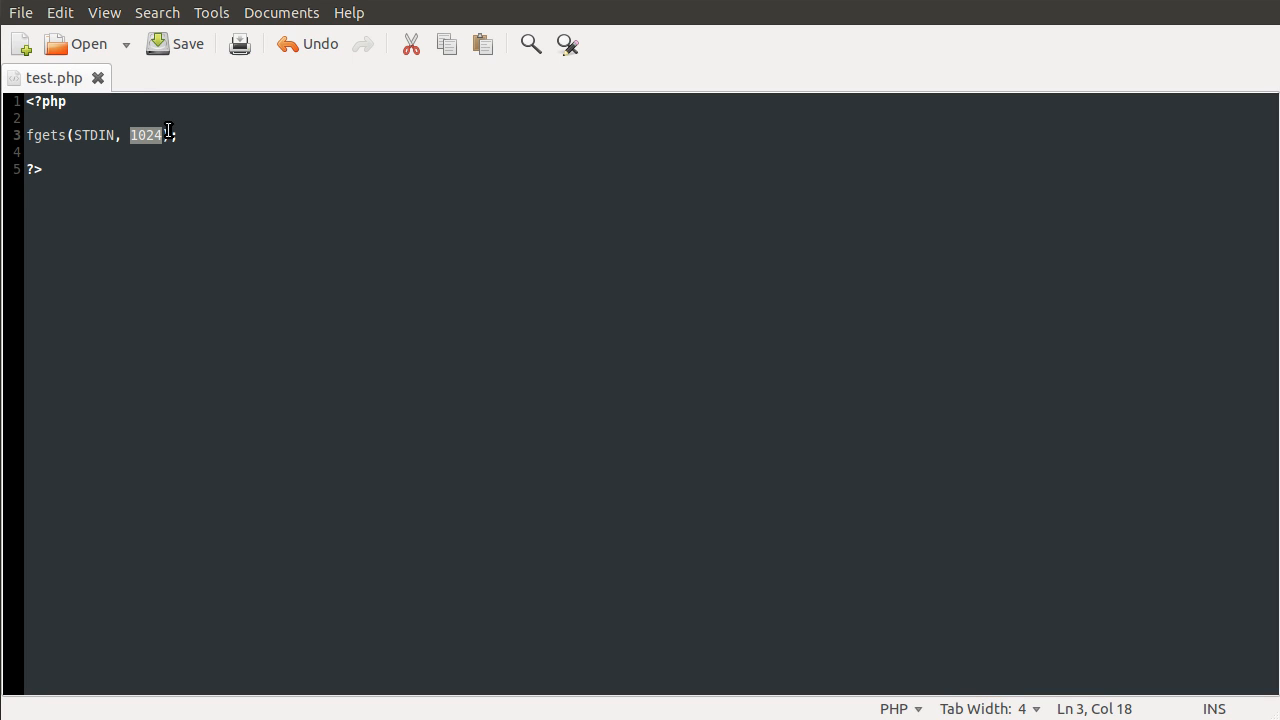
mouse_move(227, 154)
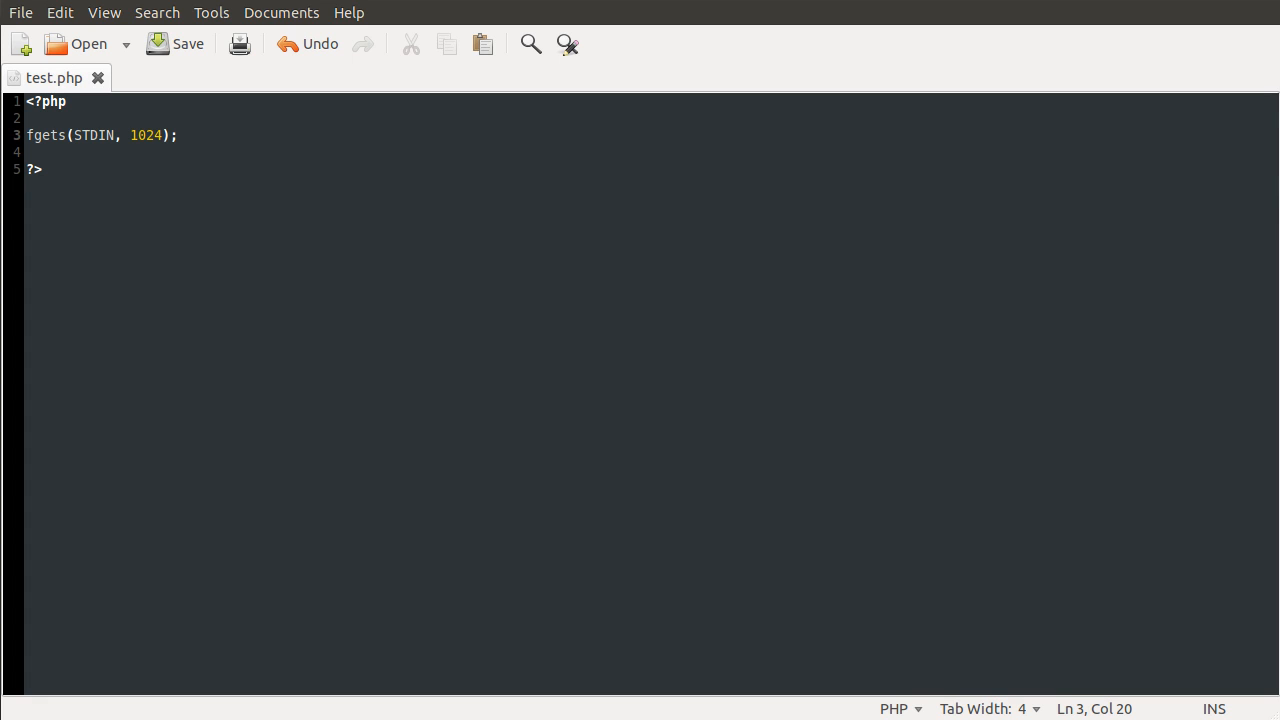
left_click(177, 135)
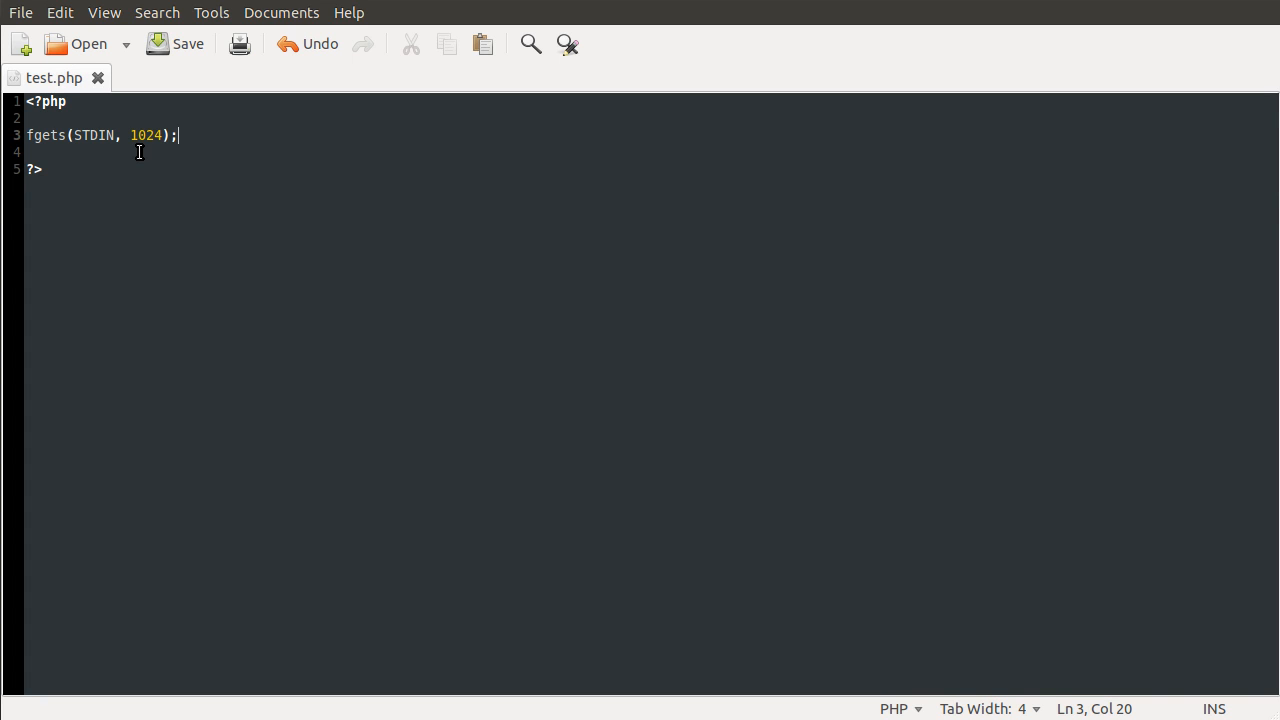
mouse_move(140, 147)
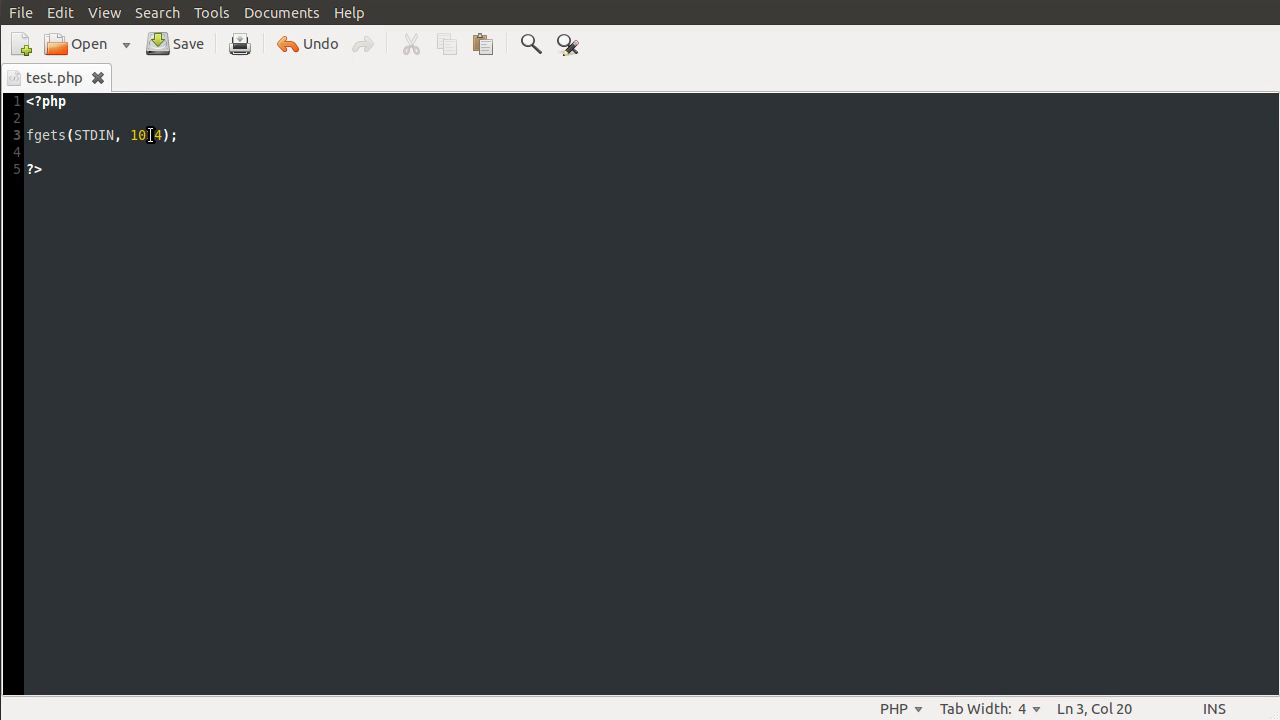
type("2")
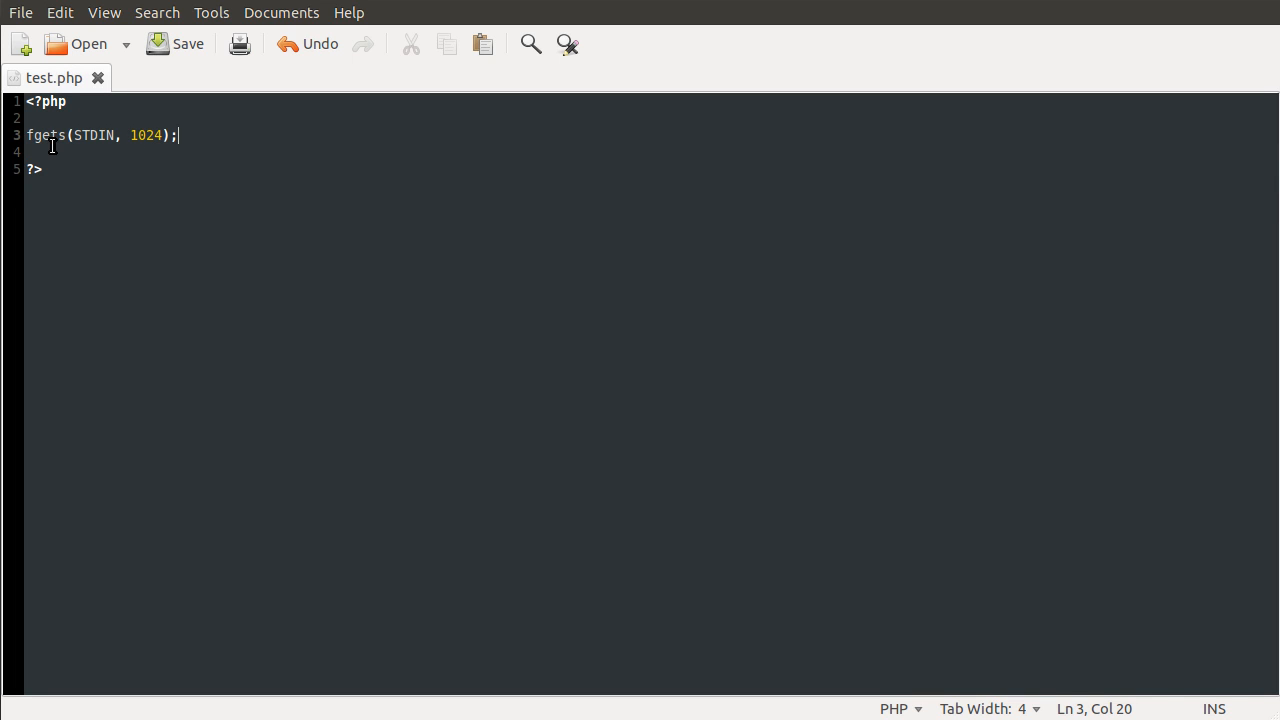
mouse_move(110, 146)
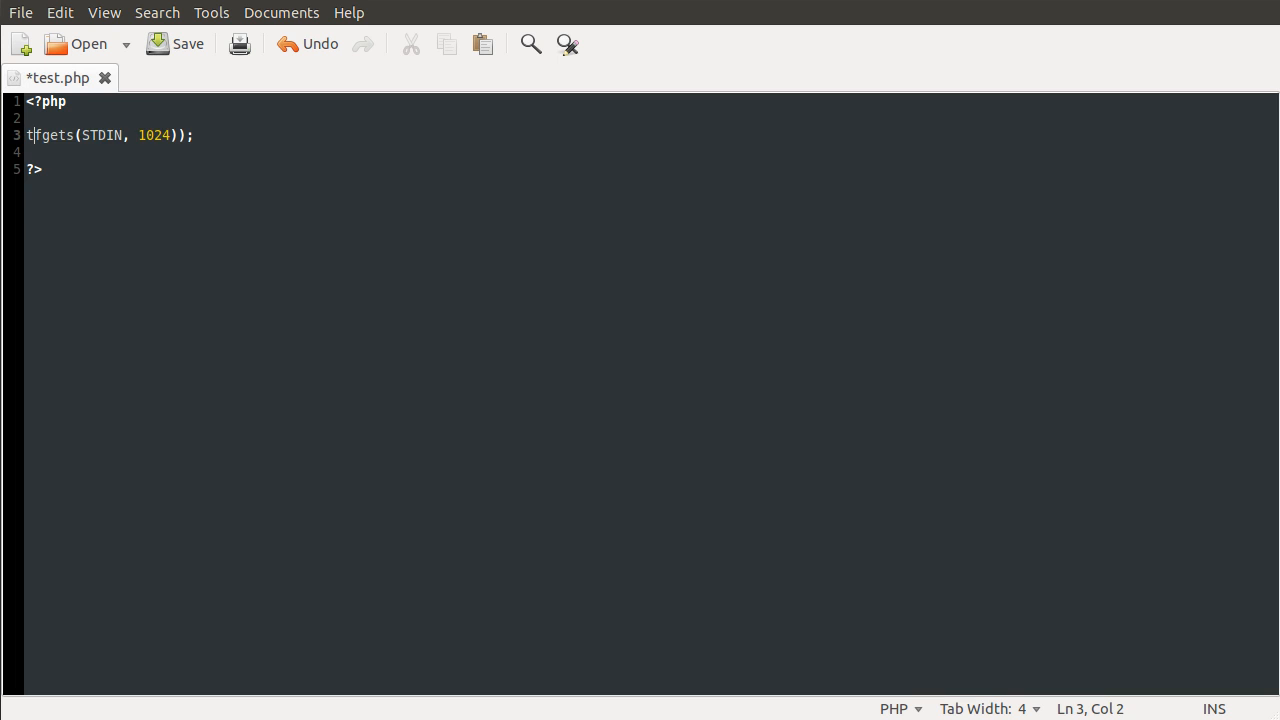
Step: Rewrite line 3 as `$input = trim(fgets(STDIN, 1024));`
type("rim(")
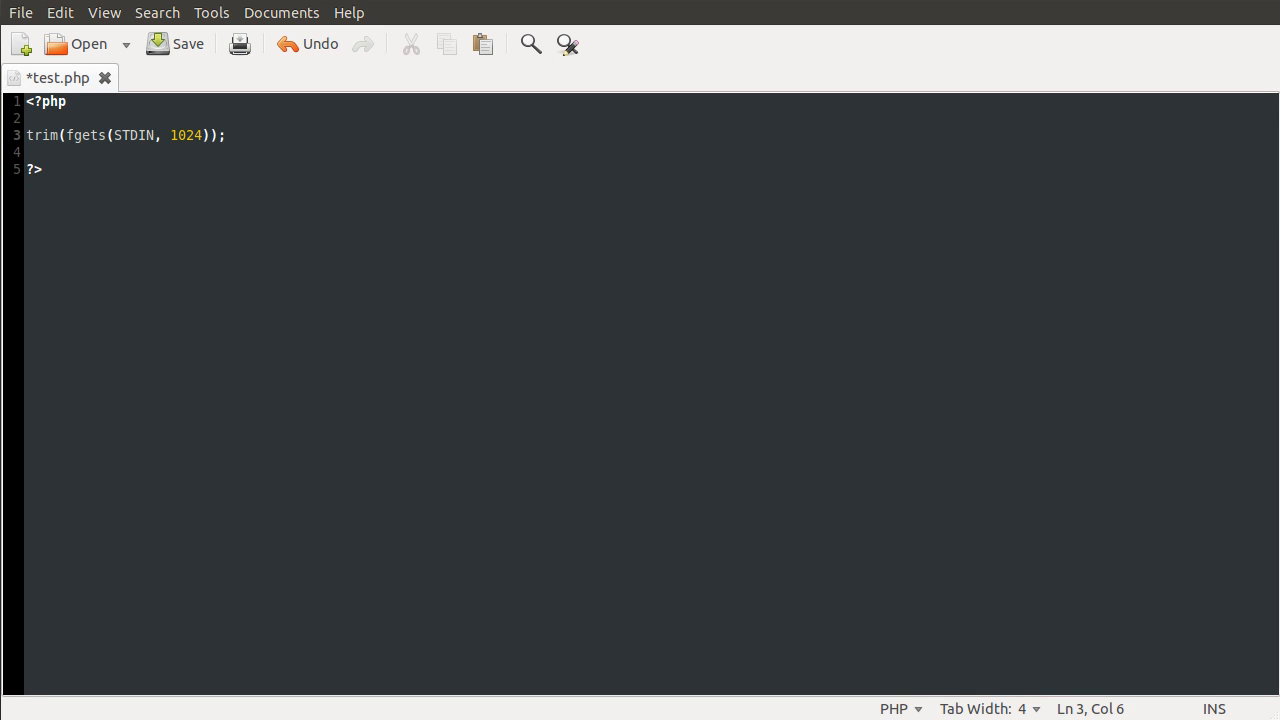
mouse_move(301, 120)
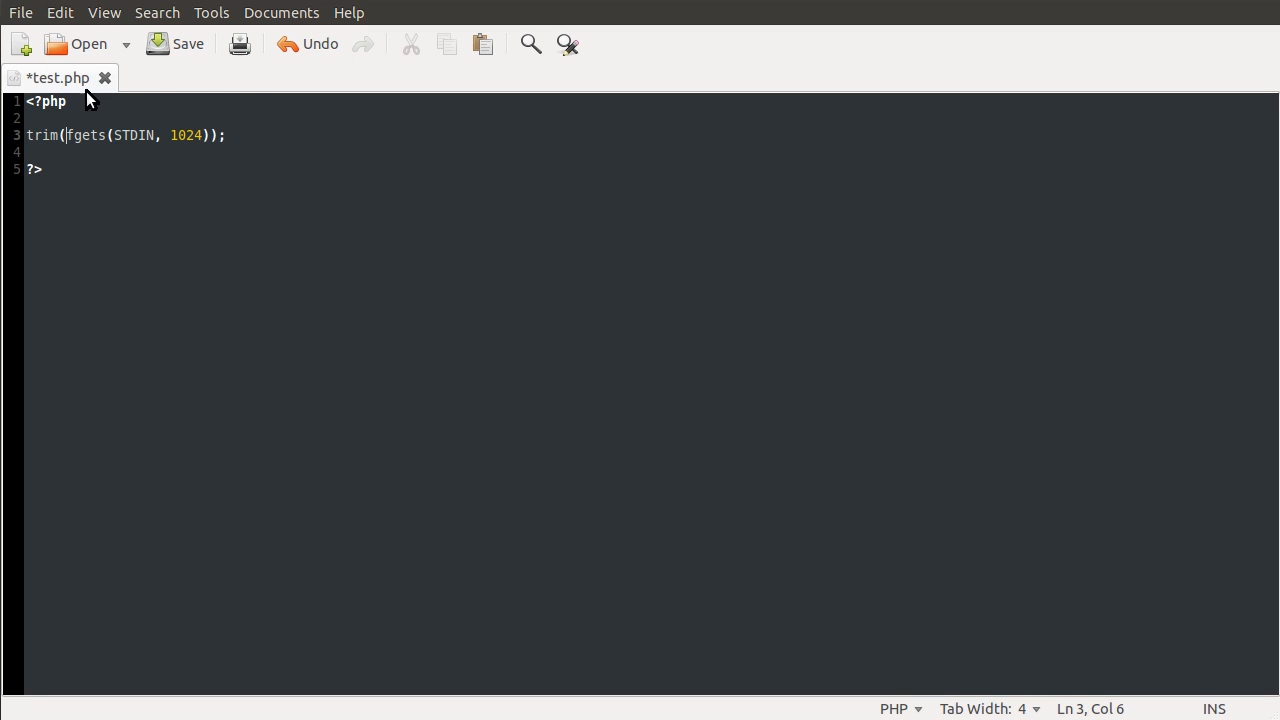
mouse_move(217, 137)
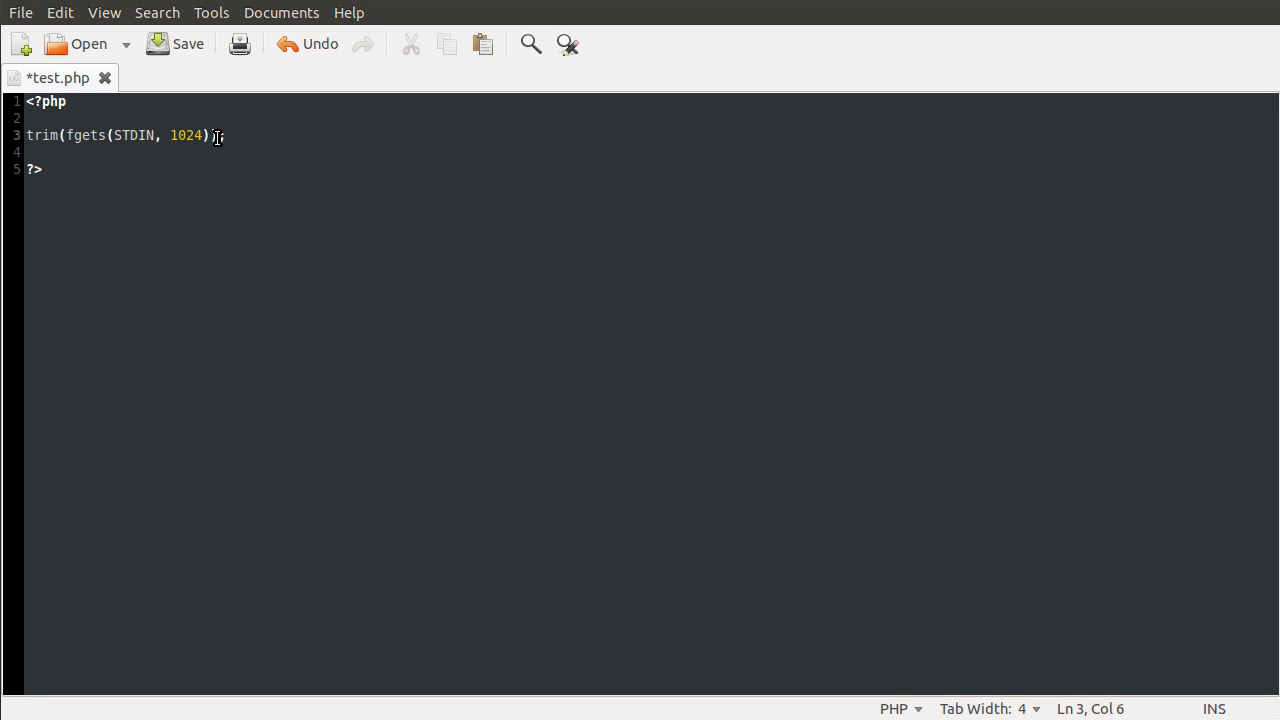
type(")")
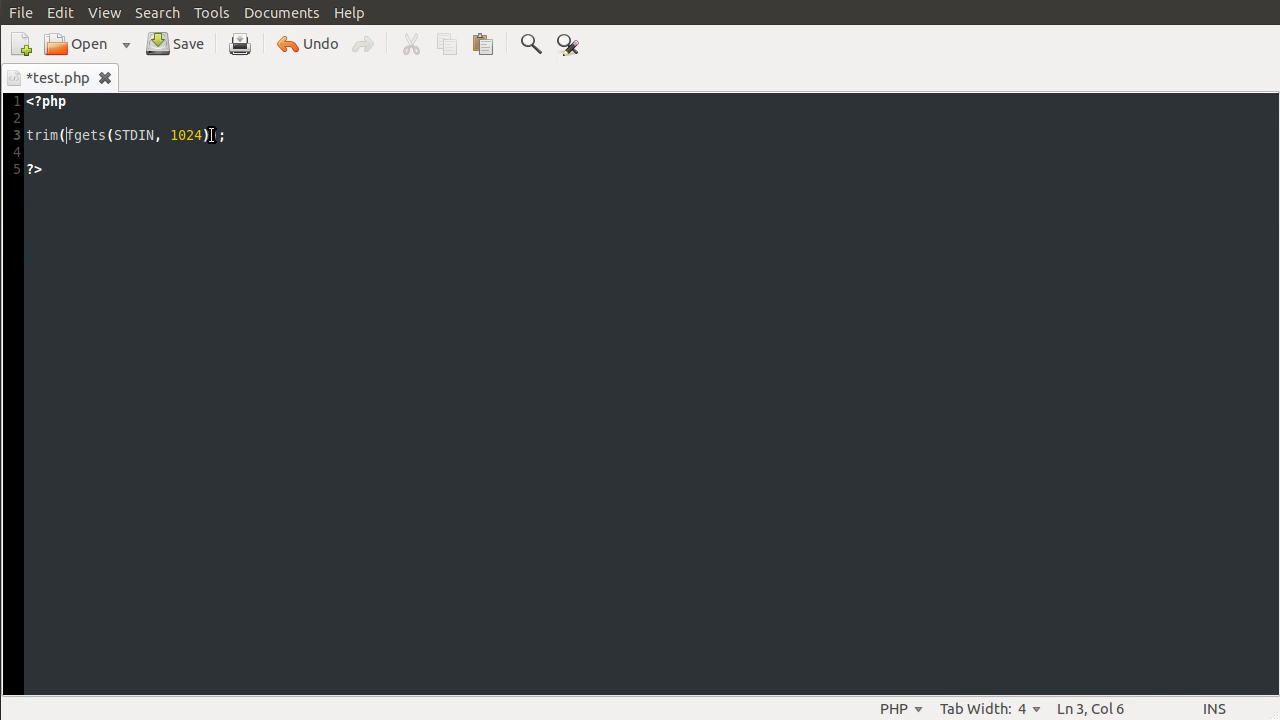
type(")")
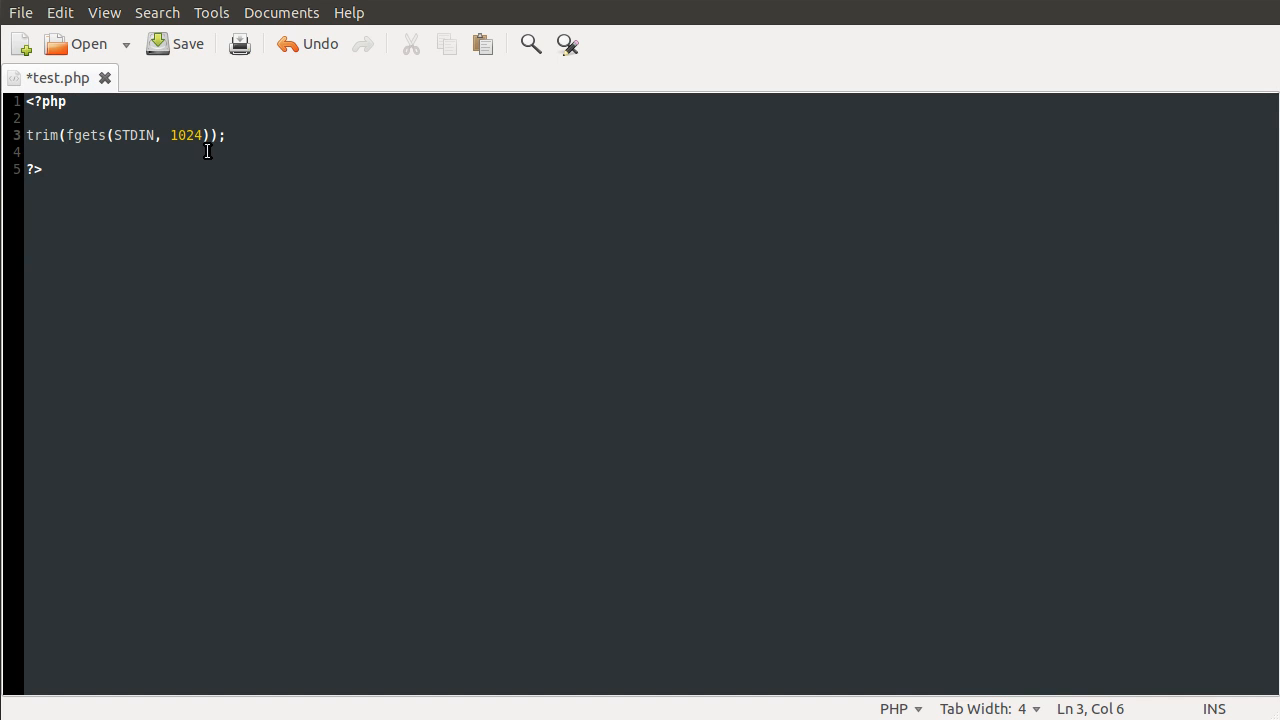
type("$input =")
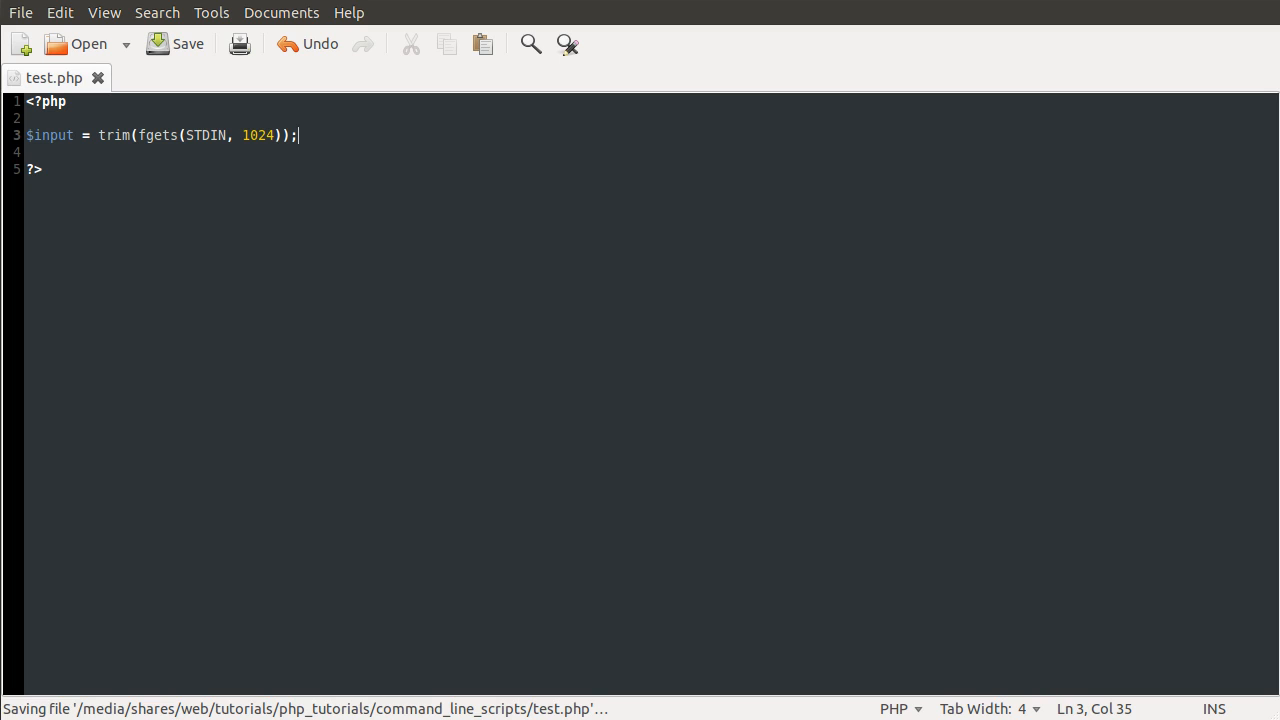
Step: Add `echo $input, "\n";` on line 5, fixing typos, and save the script
type("ehco")
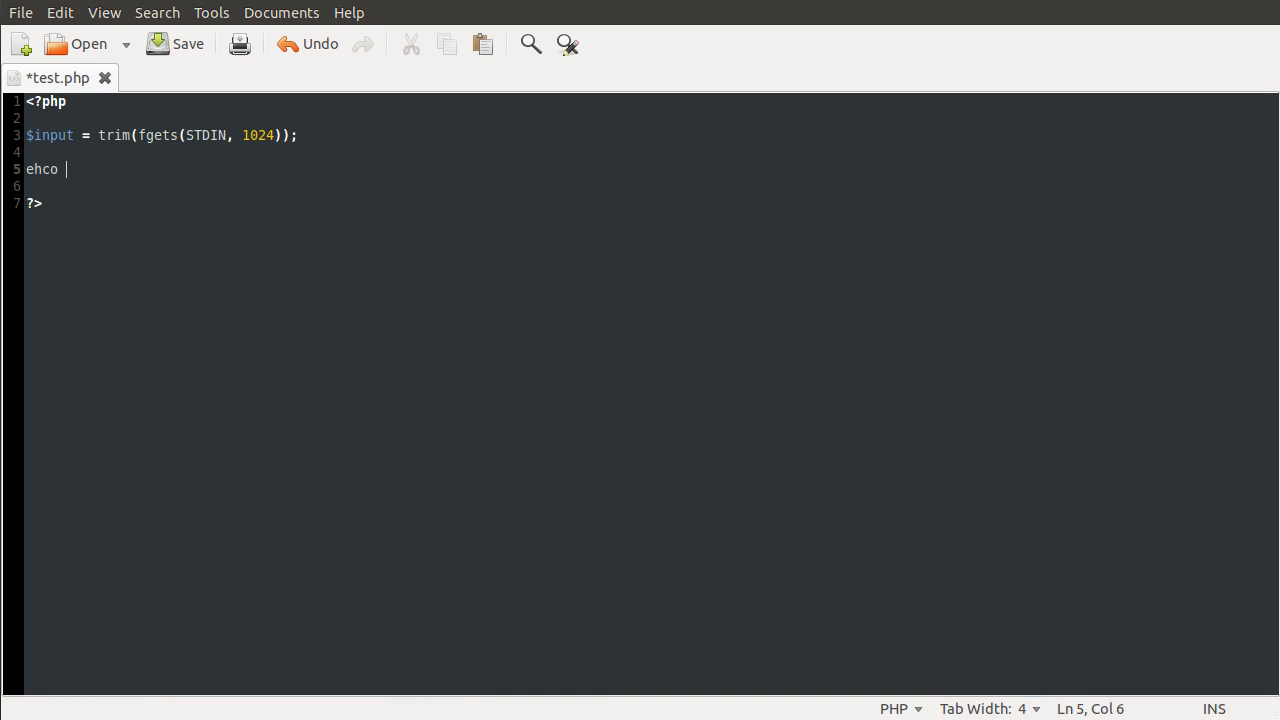
key("BackSpace")
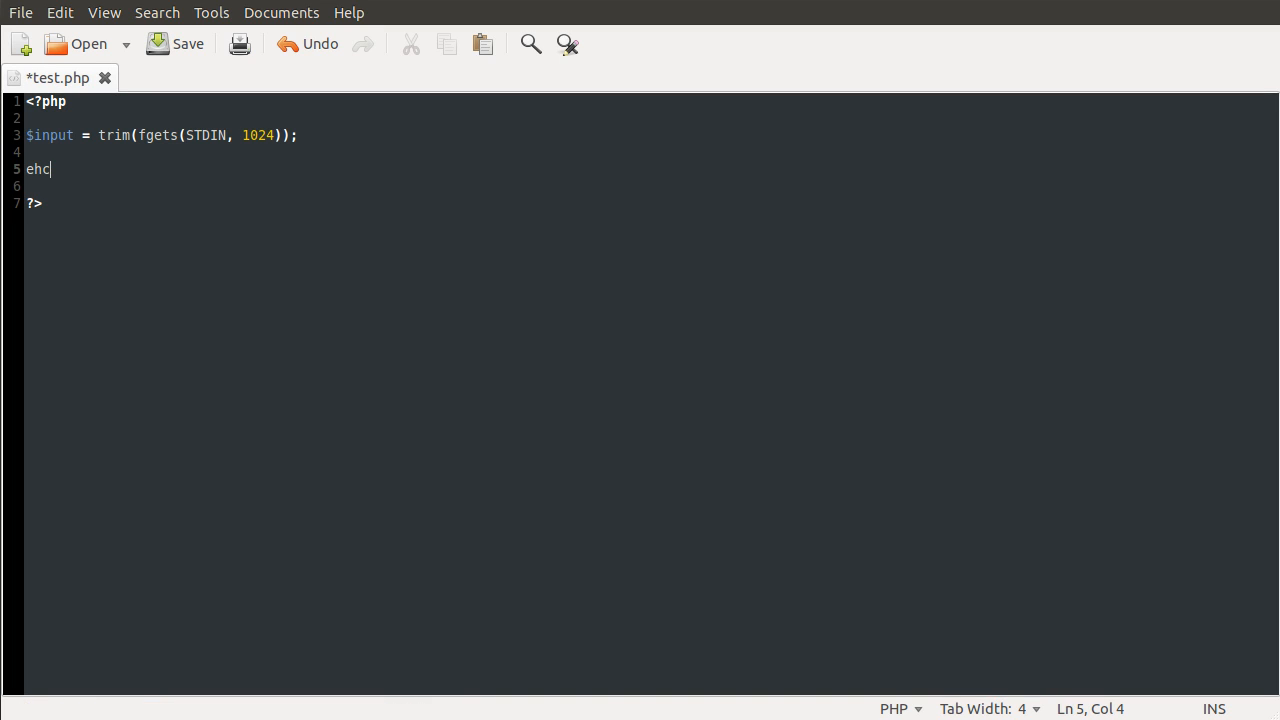
type("o")
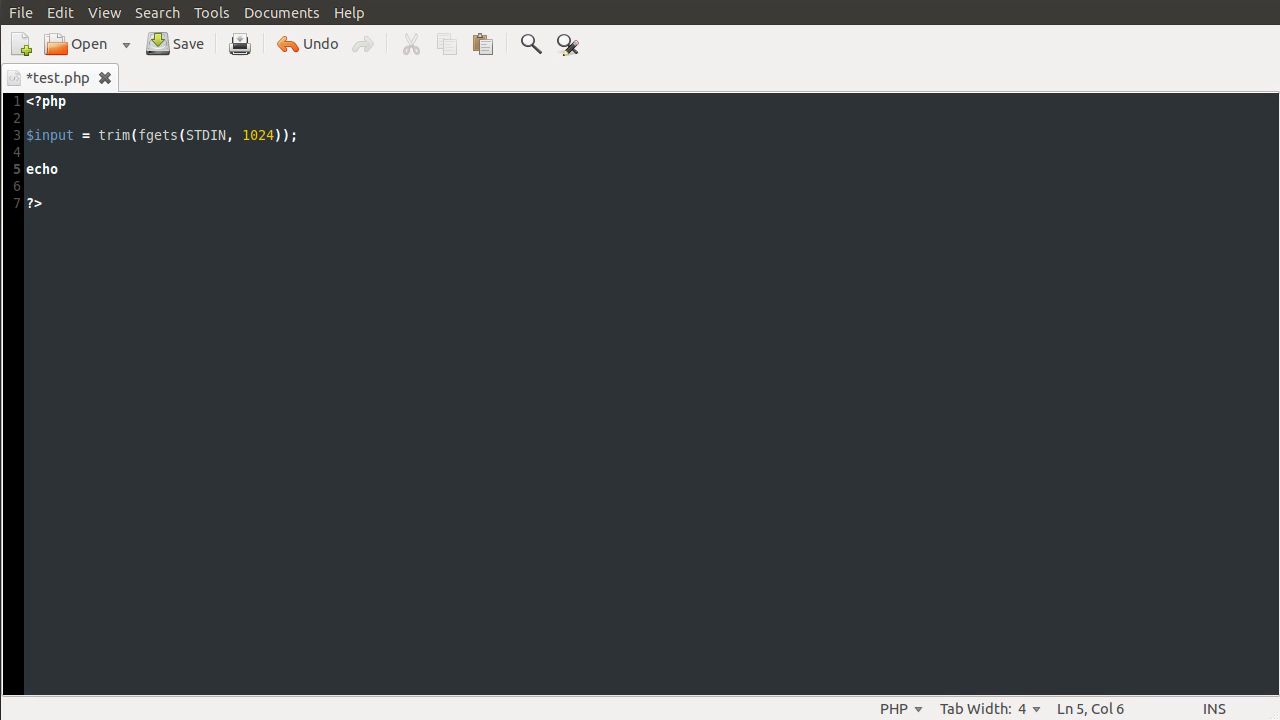
type("$intpu,")
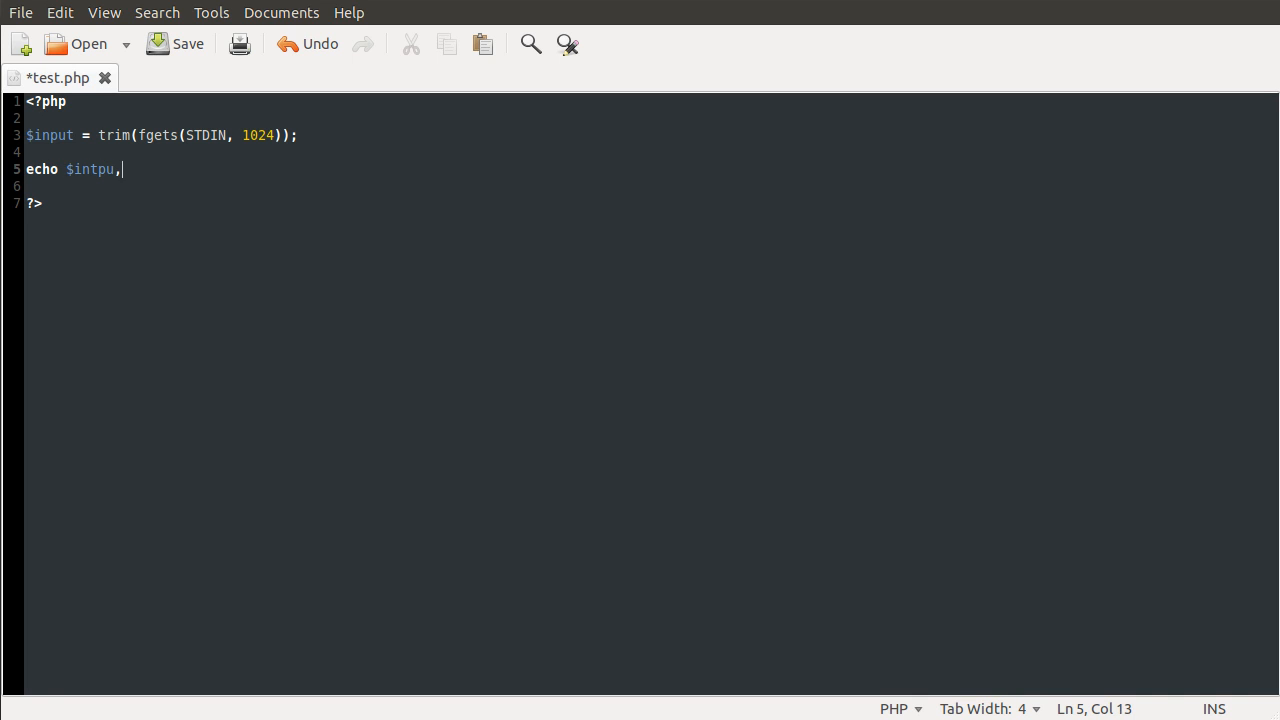
type("\" \"")
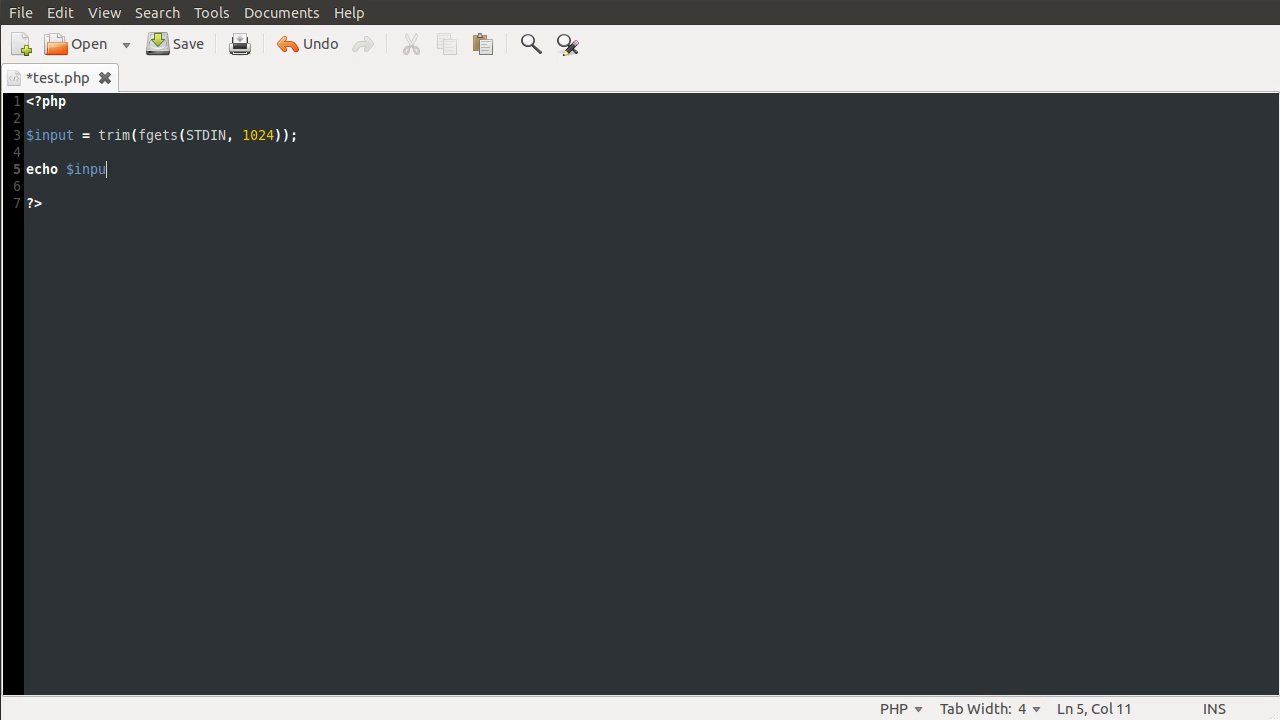
type("t, \"\\n\";")
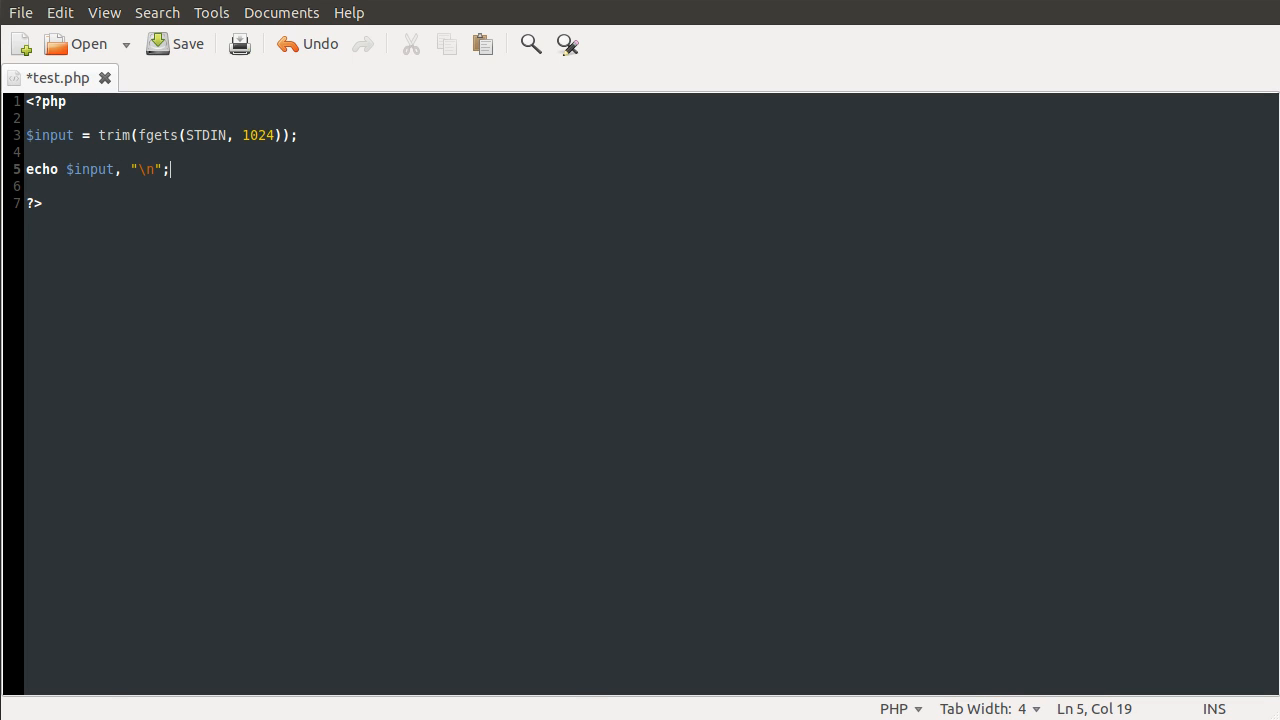
left_click(175, 43)
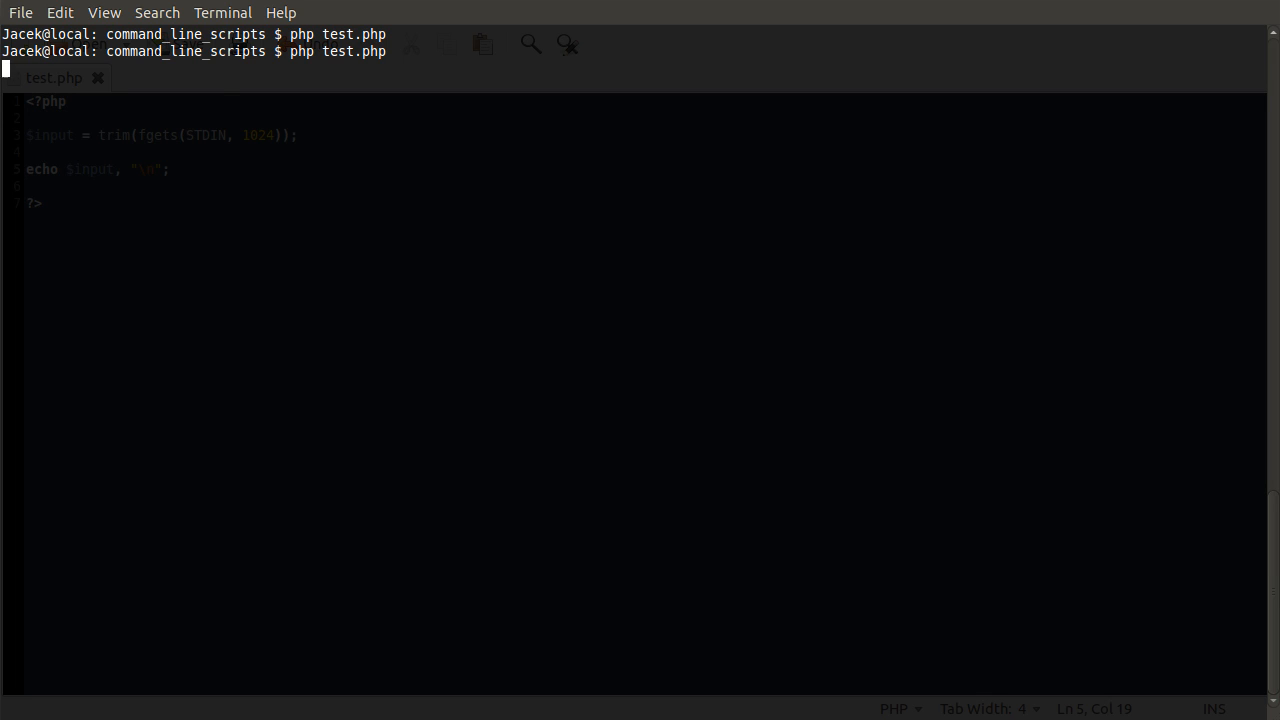
Step: Run test.php in the terminal and enter "something", which is echoed back
left_click(170, 169)
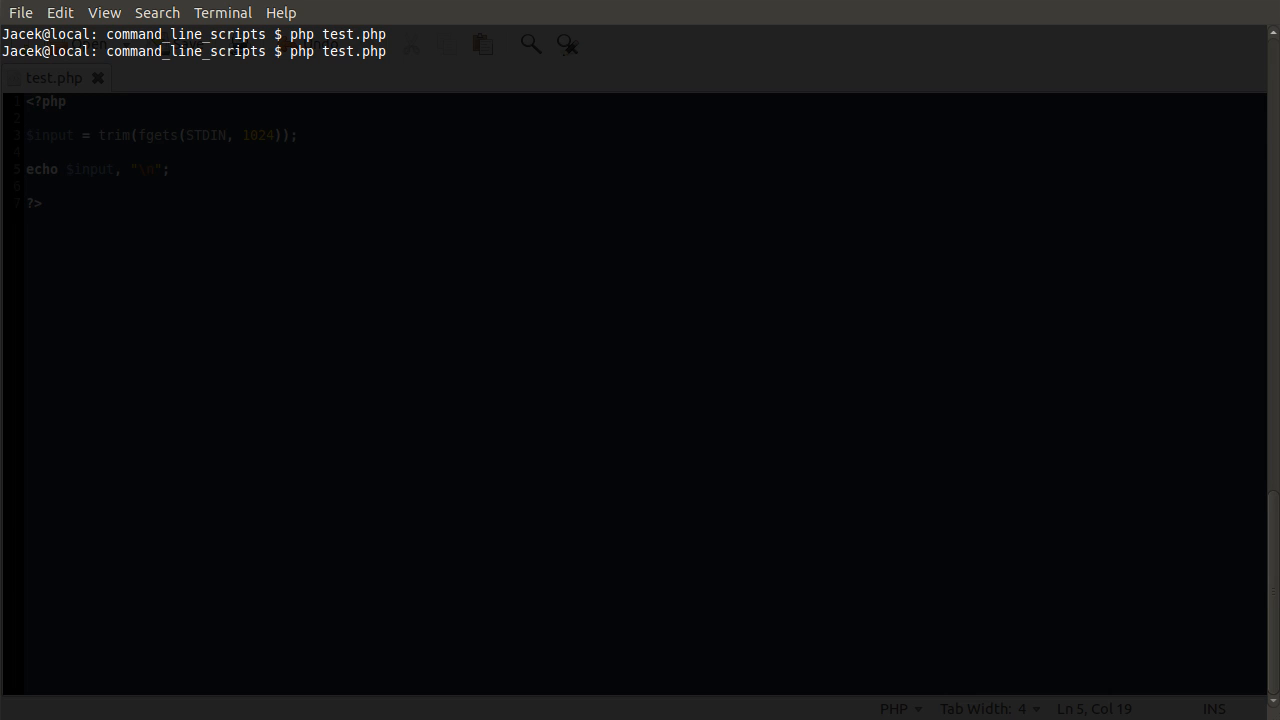
left_click(169, 169)
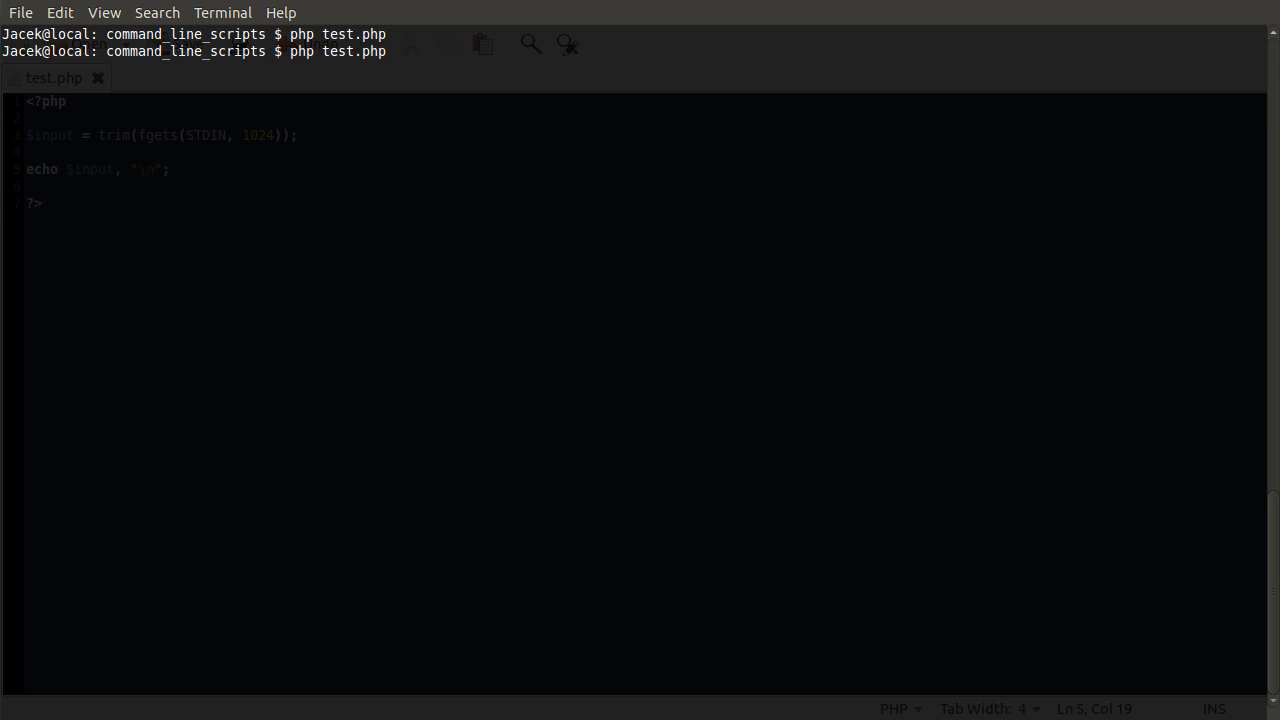
type("something")
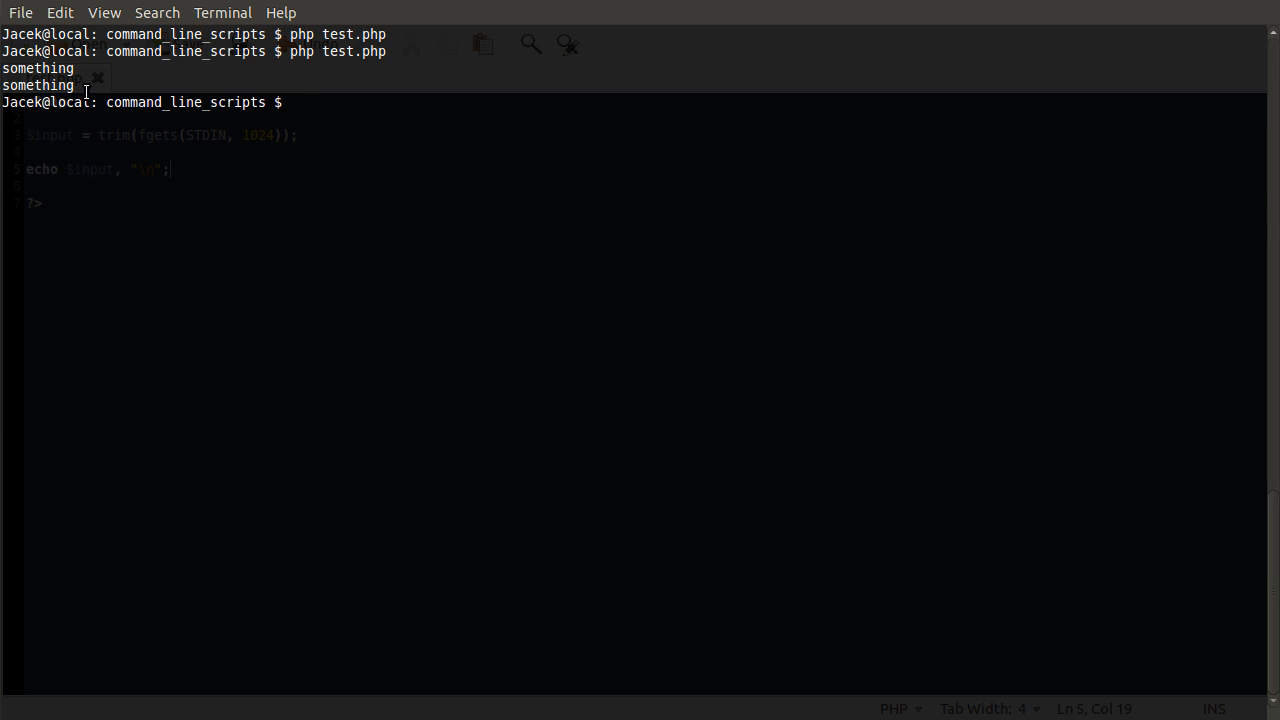
mouse_move(166, 84)
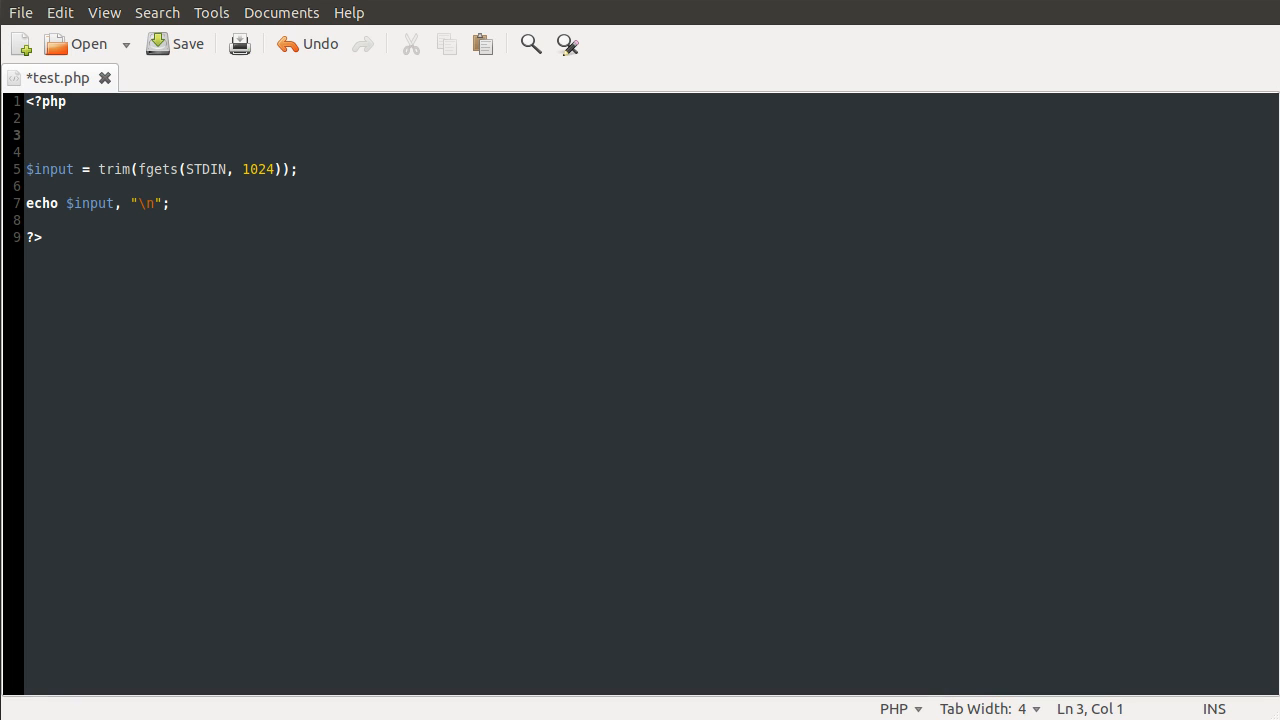
Step: Add `echo "Enter Something: ";` on line 3, save, and prefix the echoed output with "\n"
type("echo \"\"")
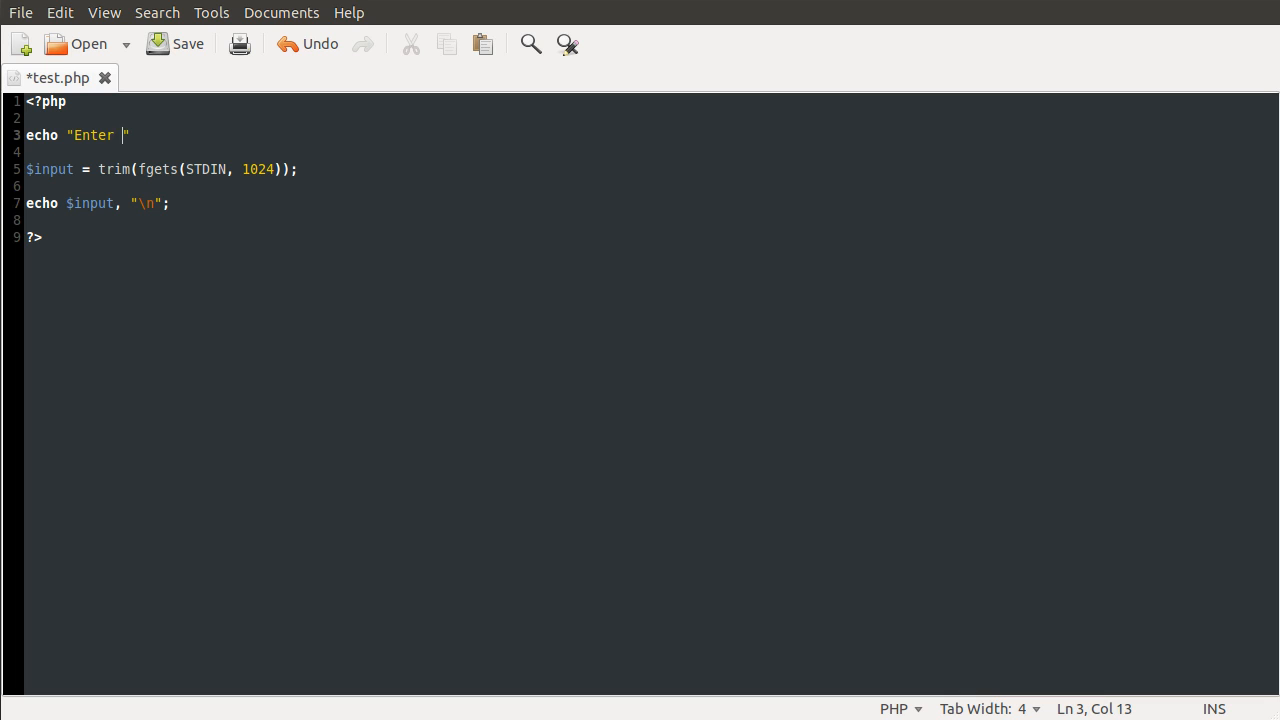
type("Something:")
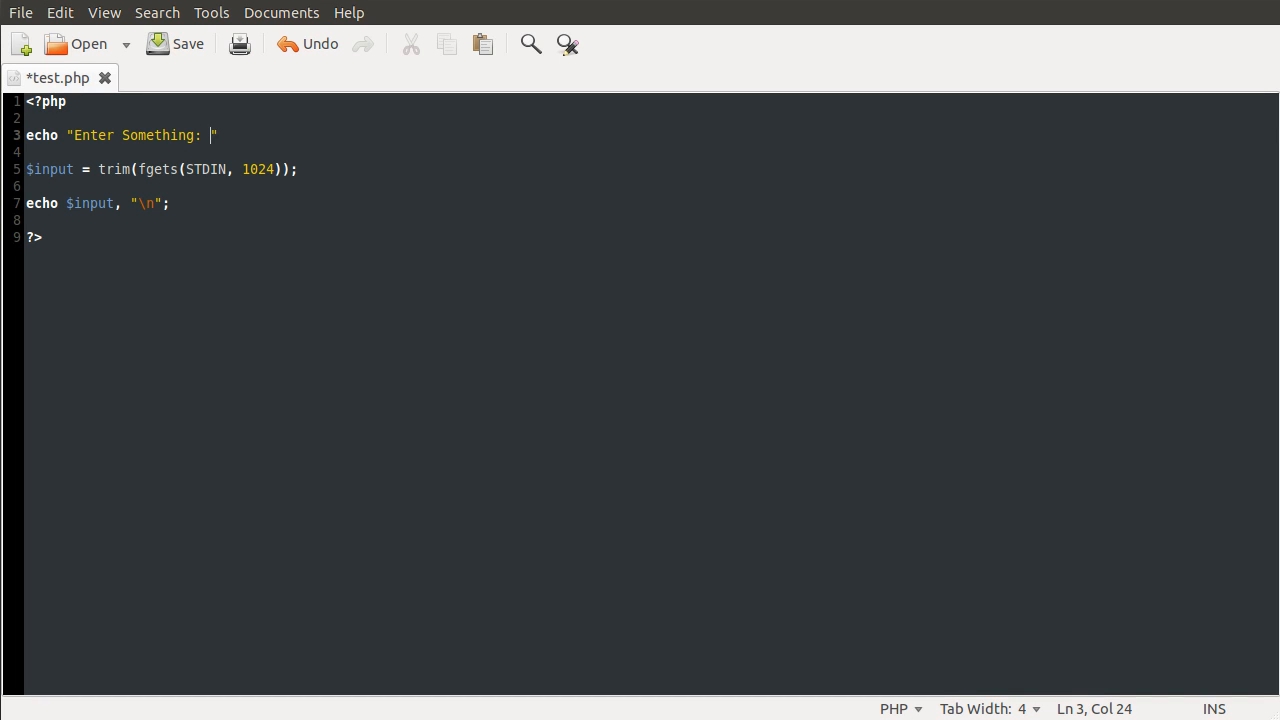
type(";")
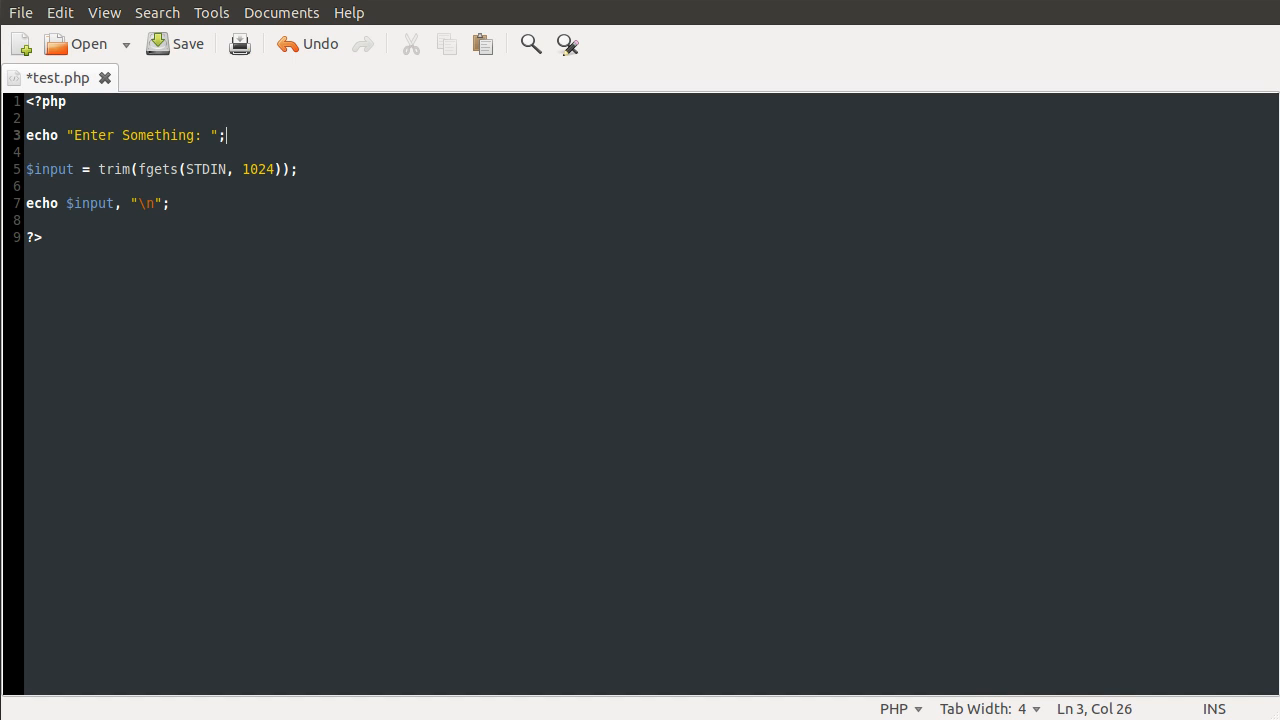
left_click(174, 43)
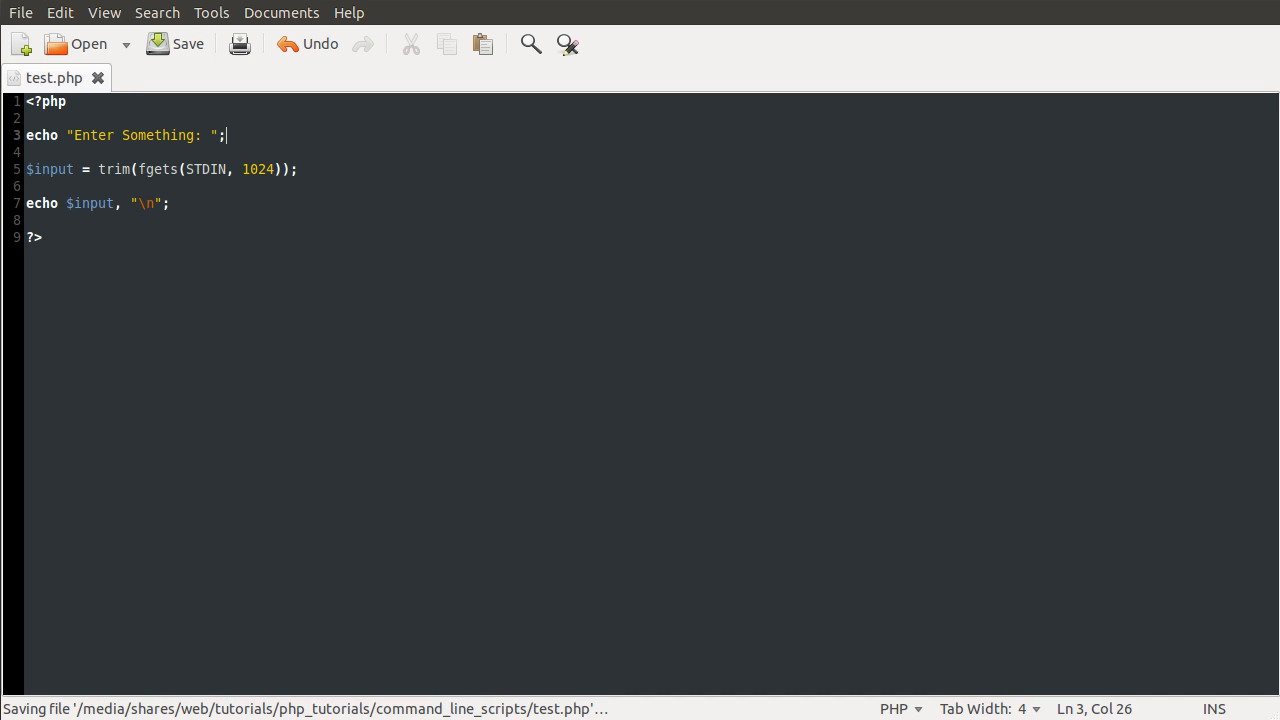
mouse_move(291, 177)
type(" \"\\n\",")
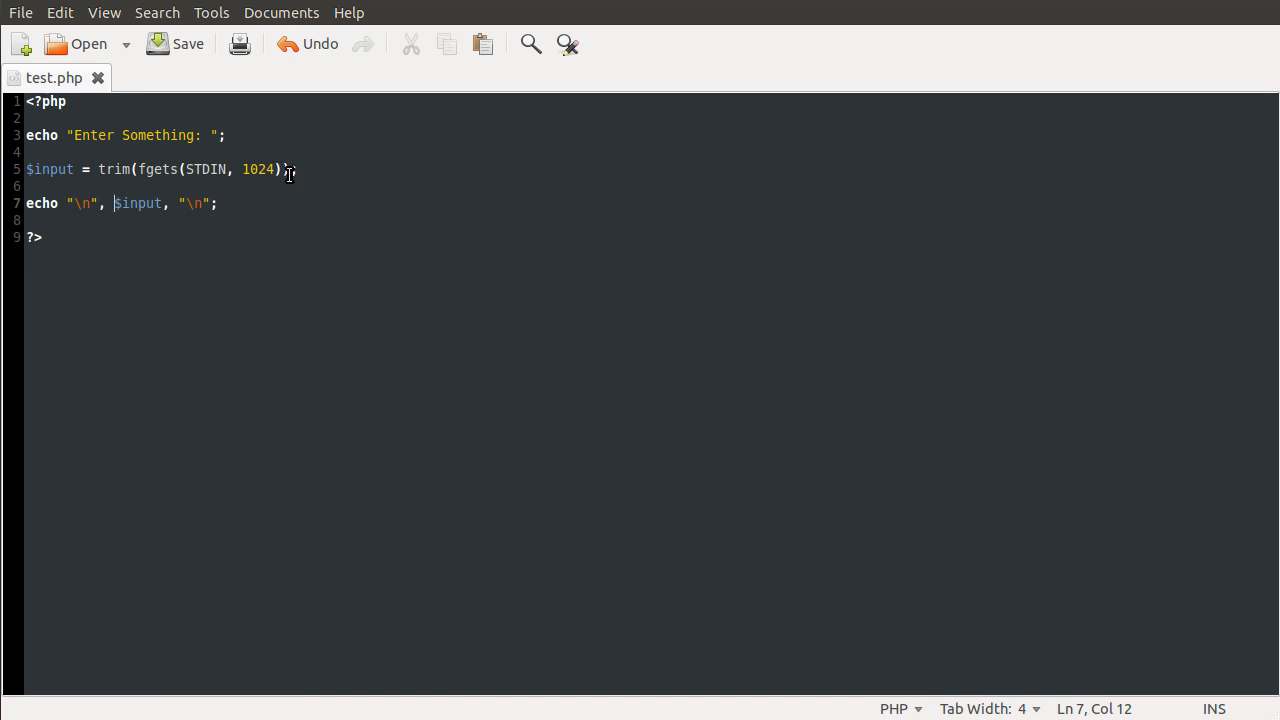
type(")")
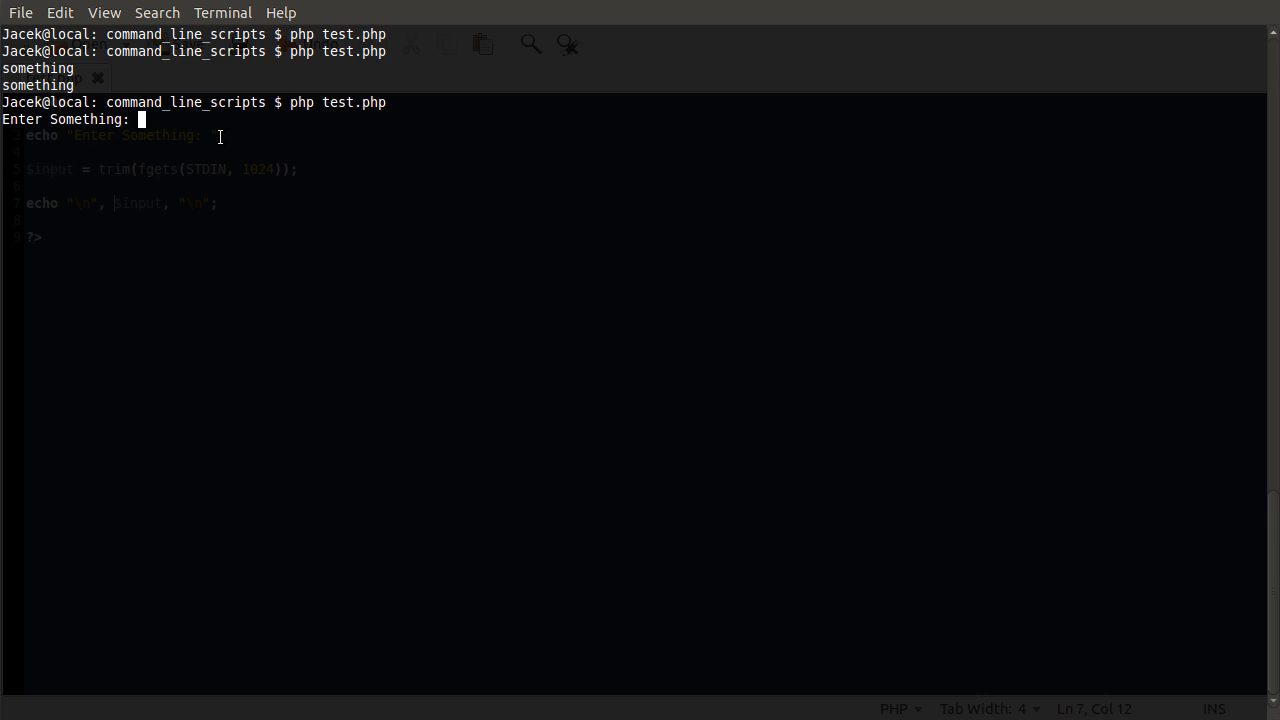
Step: Answer the Enter Something: prompt with "here" and see it echoed back
type("here")
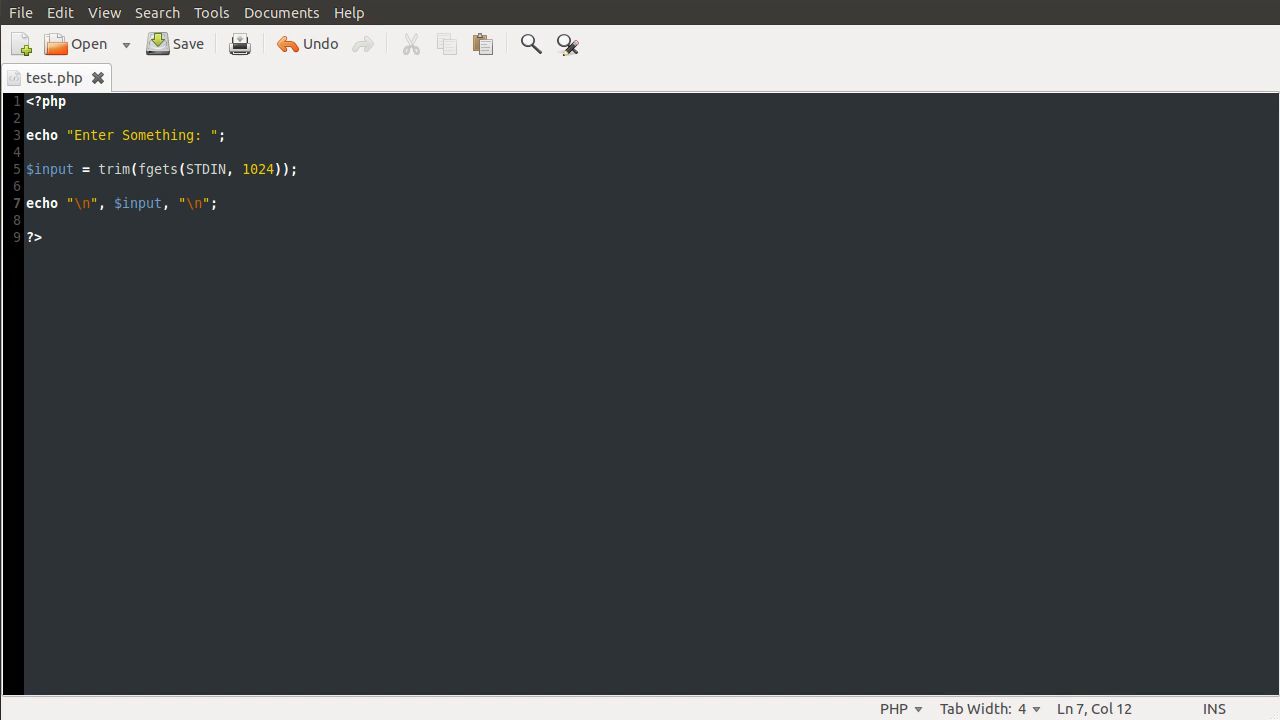
Step: Make line 7 echo `md5($input)` followed by "\n\n" and save the script
type("md5(")
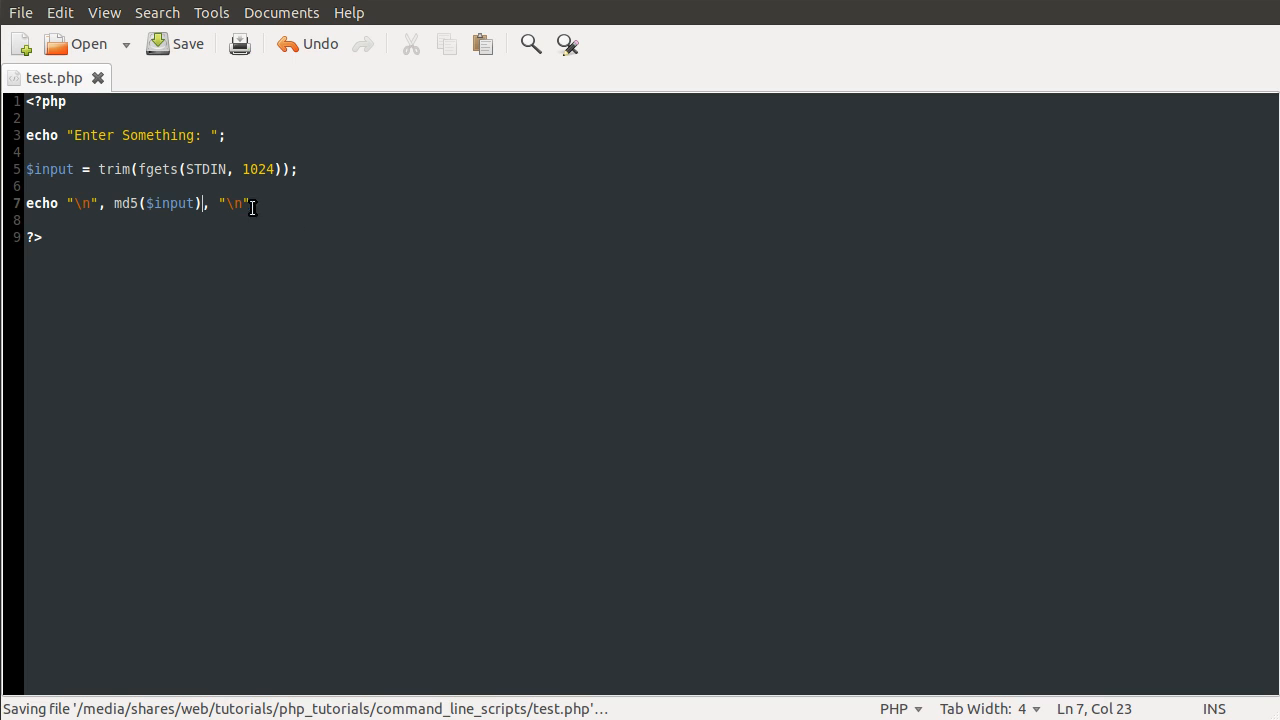
type("\\n")
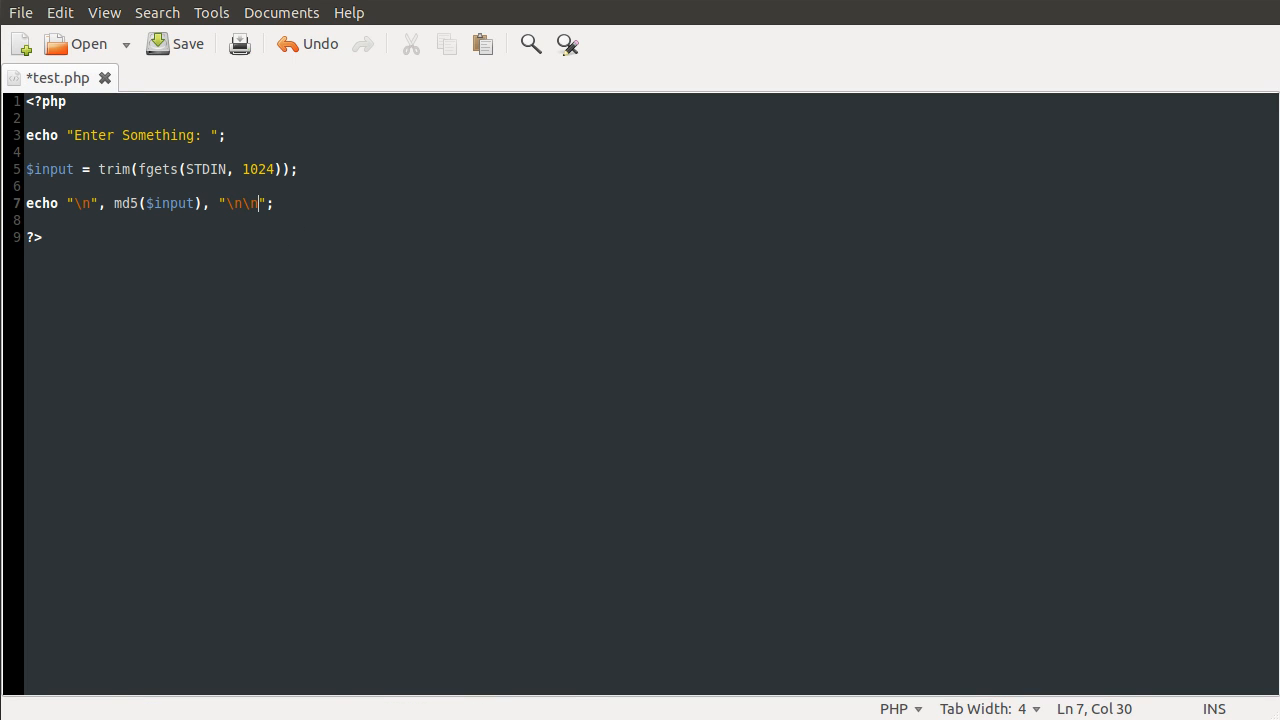
left_click(174, 43)
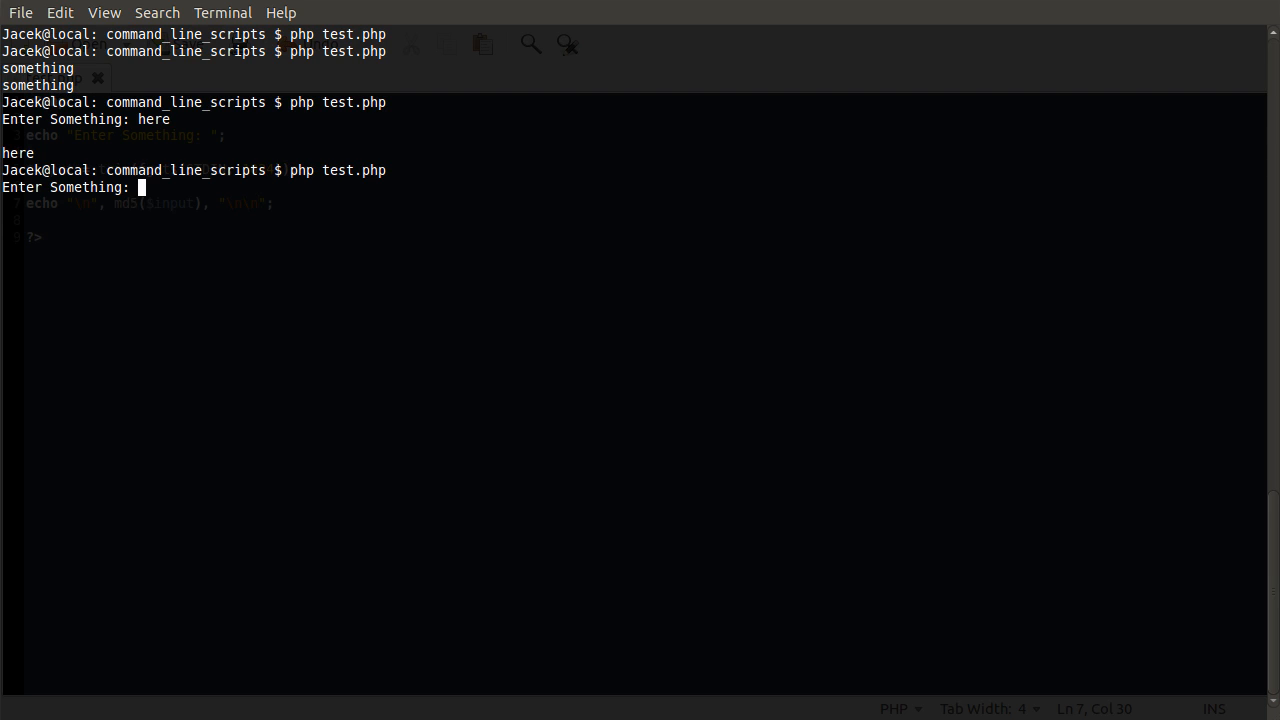
Step: Enter "pickle" at the prompt to get its md5 hash printed
type("pickle")
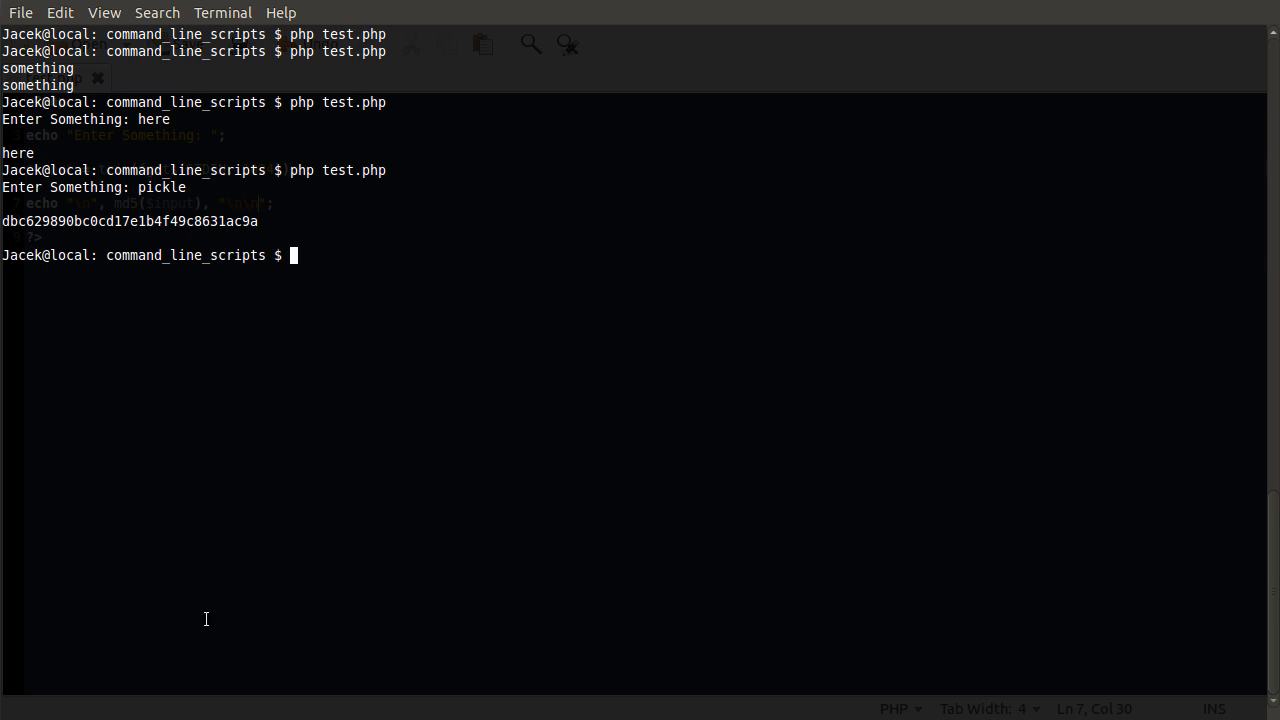
mouse_move(345, 299)
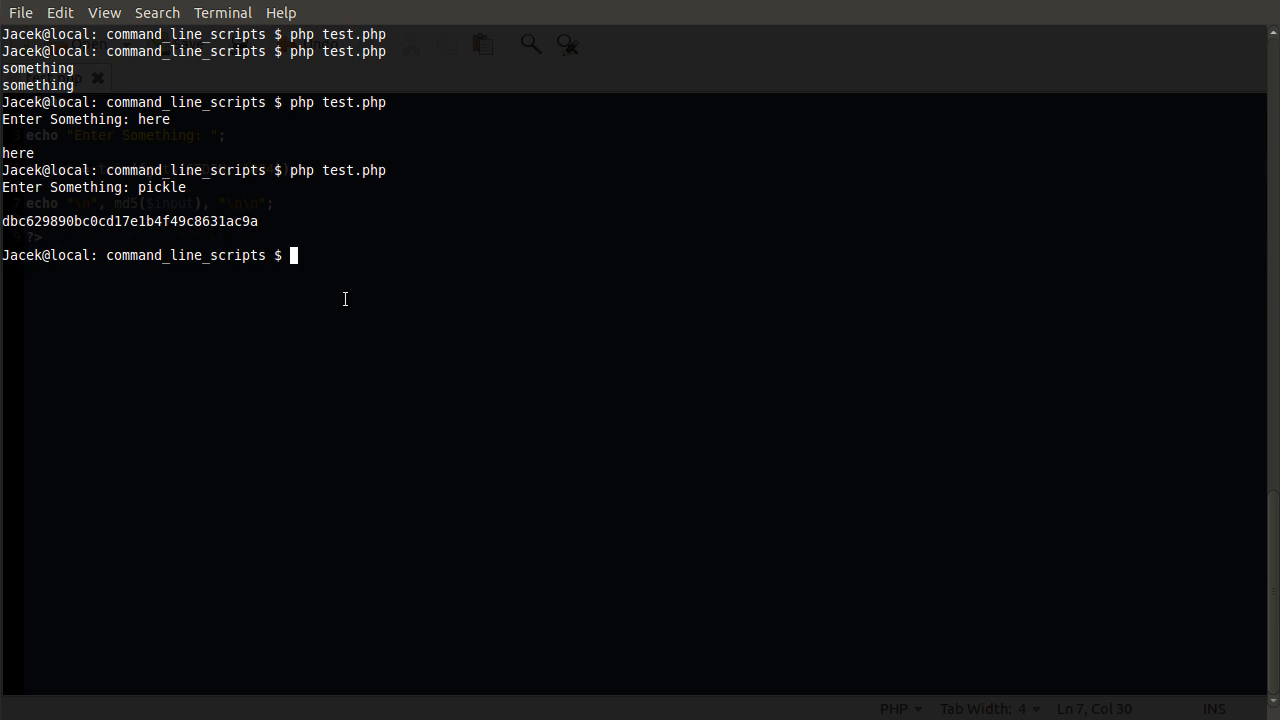